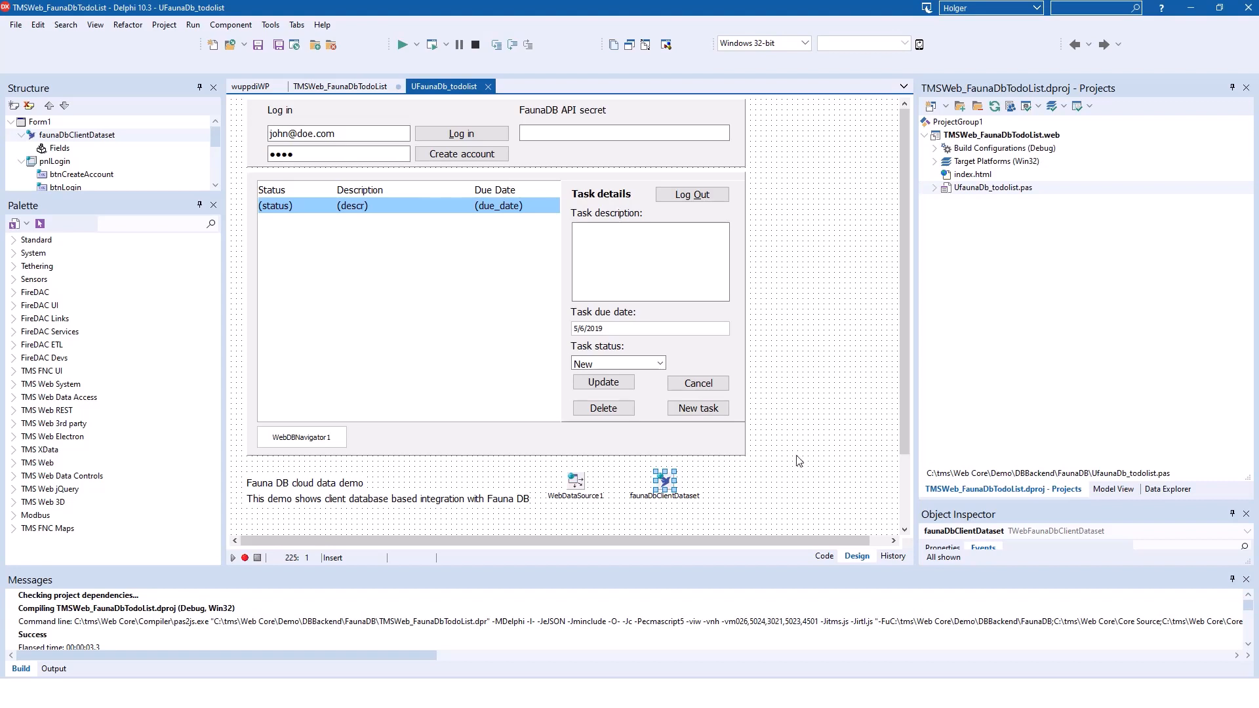
pyautogui.moveTo(644, 504)
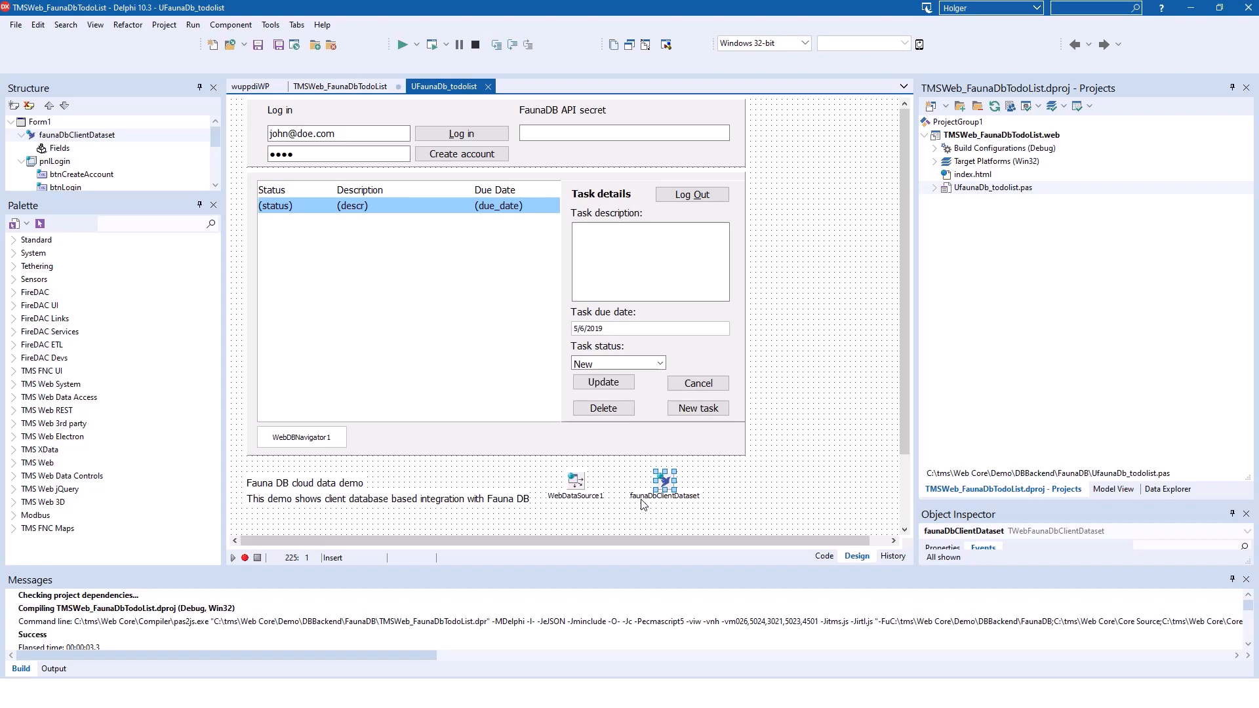
pyautogui.moveTo(966, 514)
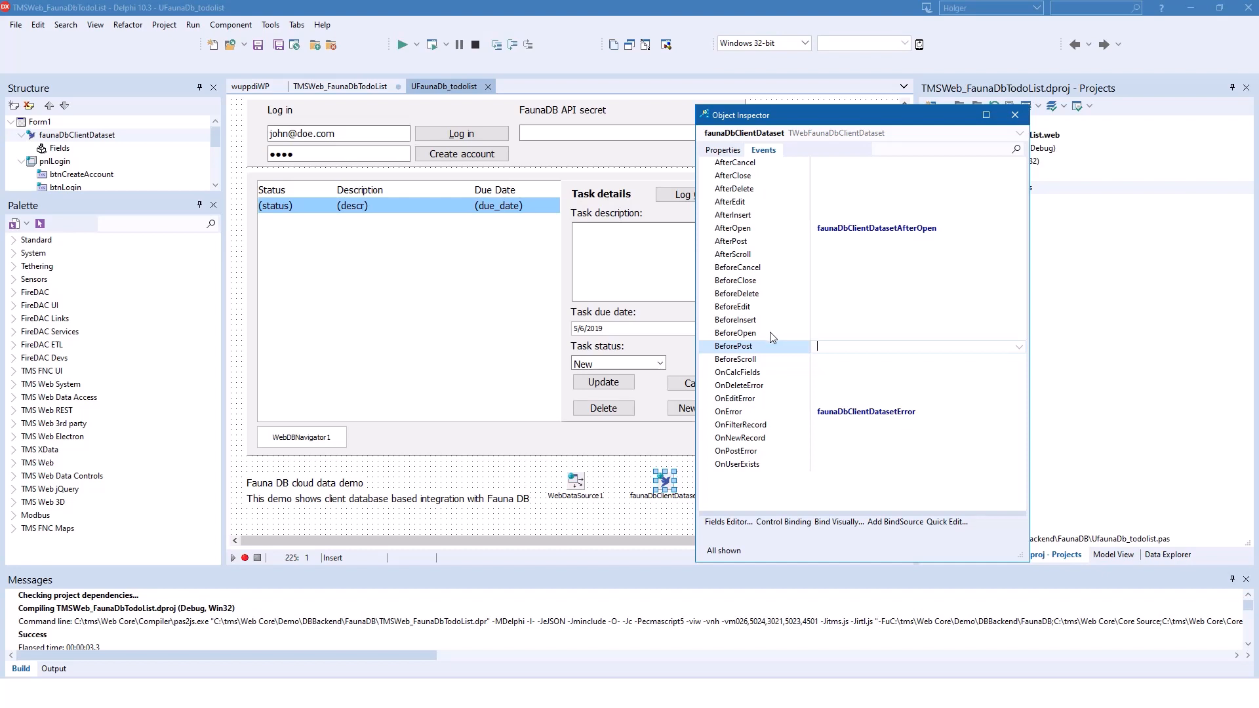
# - Look at faunaDbClientDataset's OnError handler, then return to its property settings
pyautogui.click(728, 410)
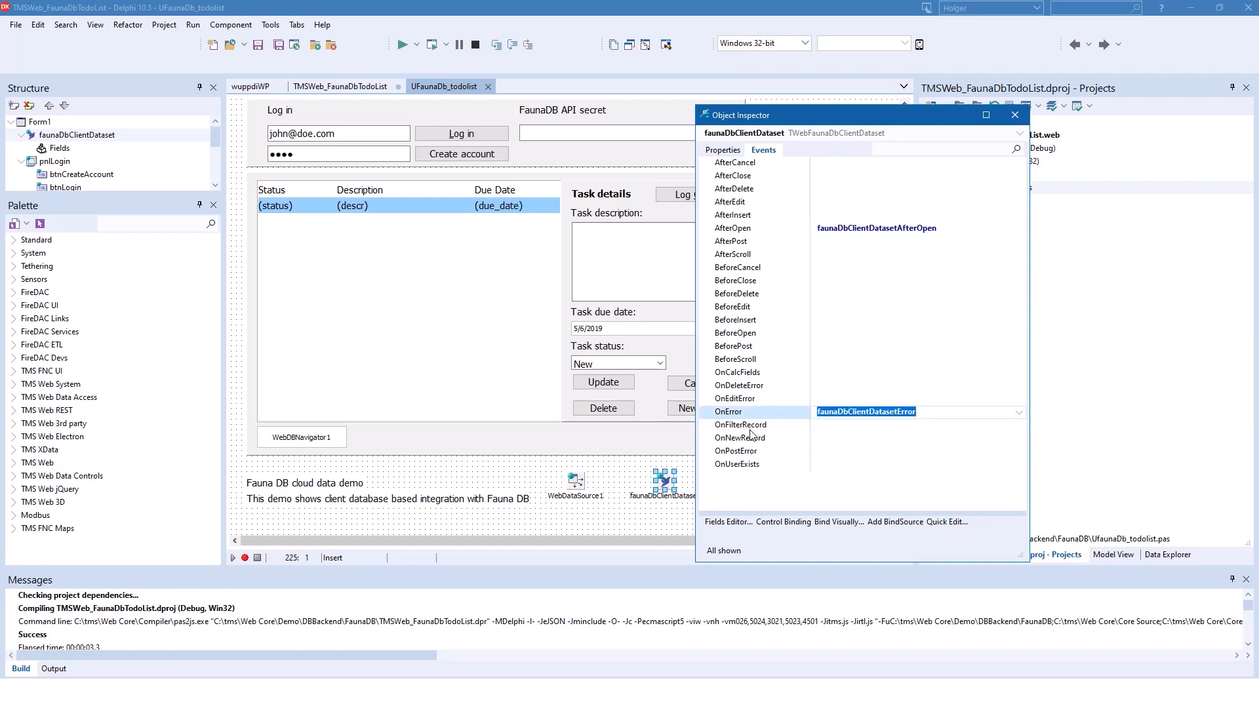
pyautogui.click(723, 150)
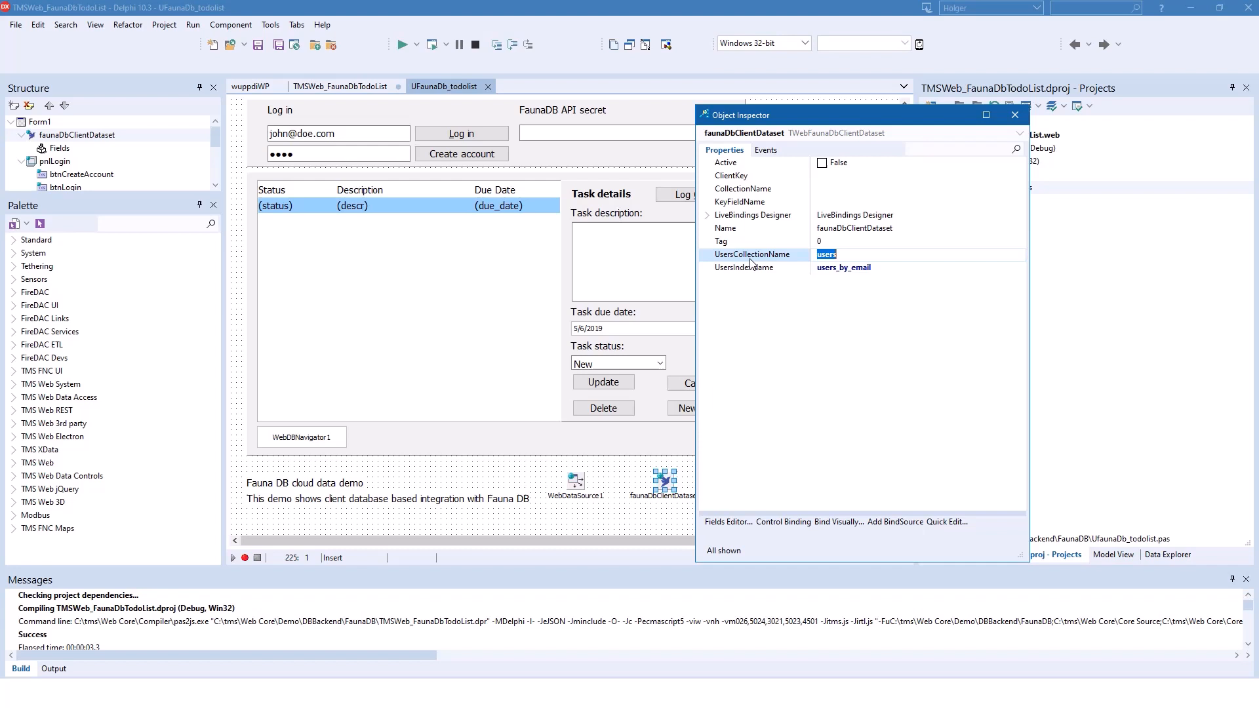
pyautogui.moveTo(357, 141)
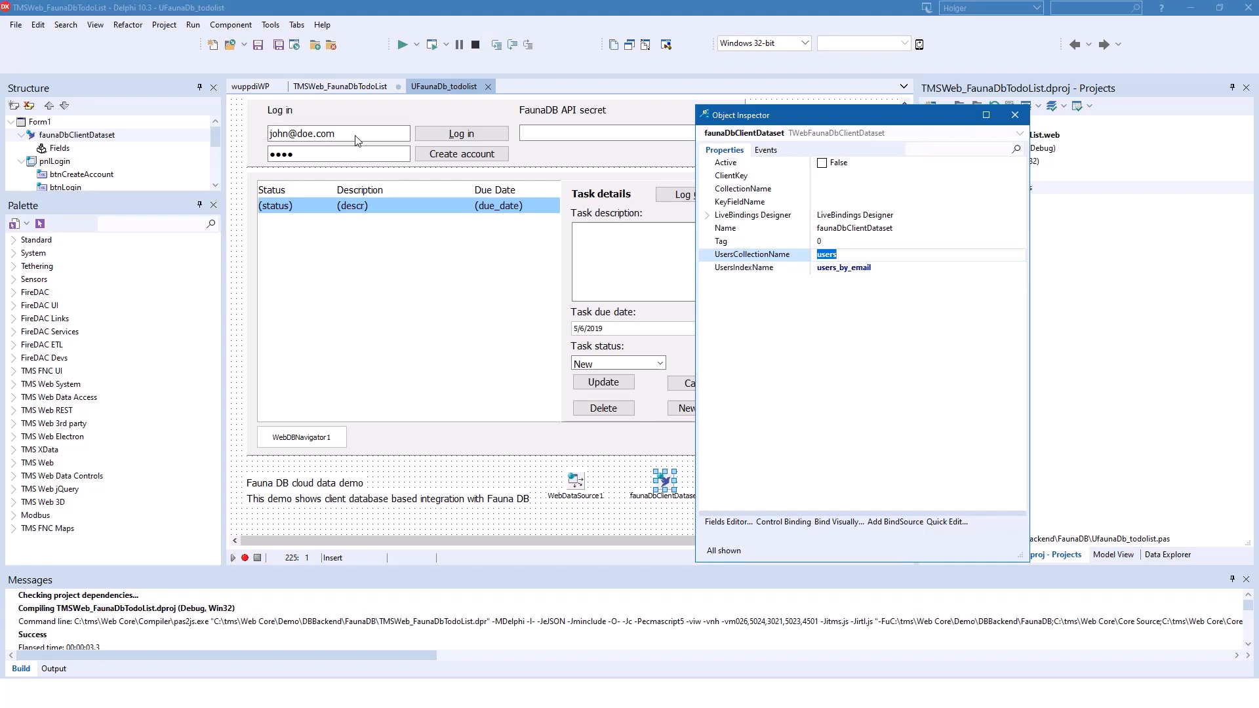
pyautogui.moveTo(787, 342)
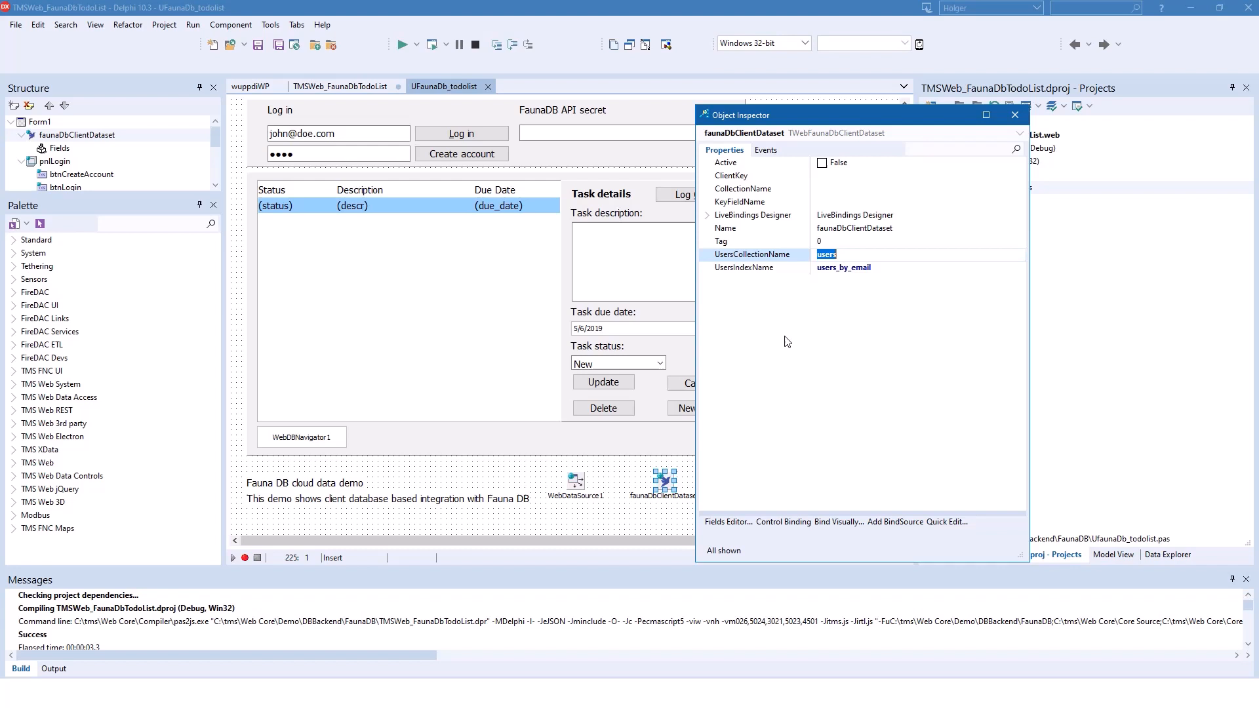
pyautogui.moveTo(803, 271)
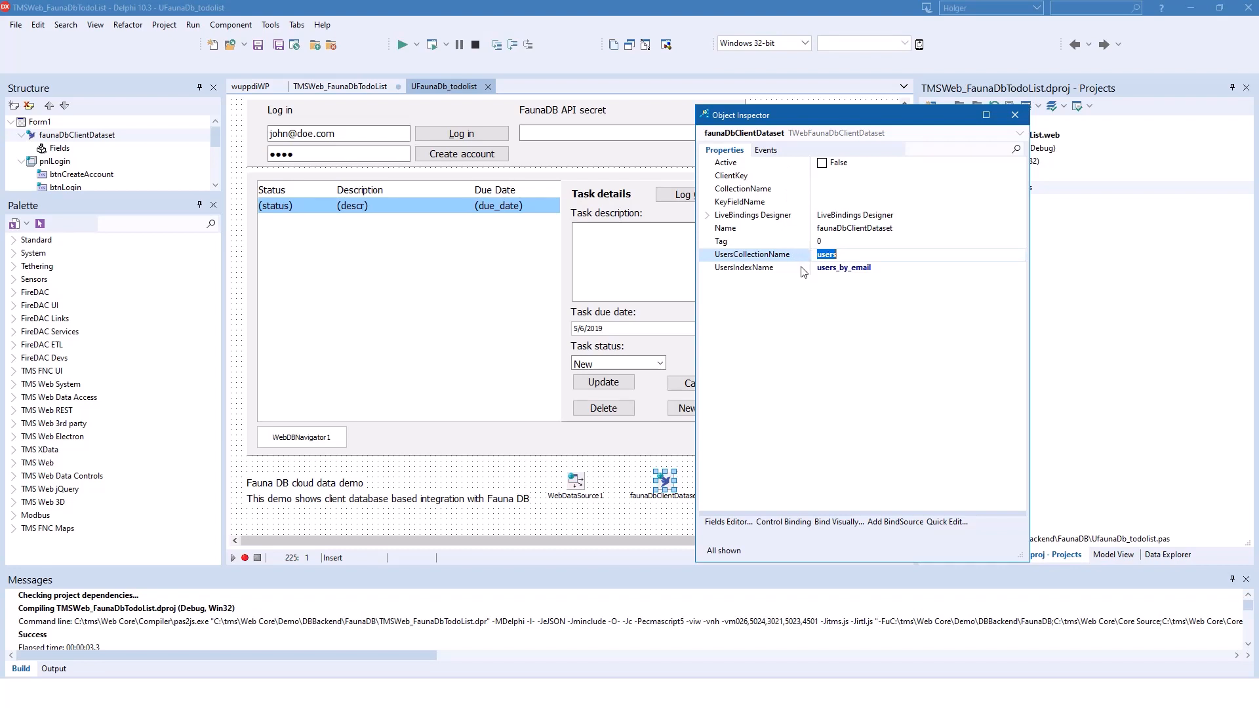
pyautogui.moveTo(744, 306)
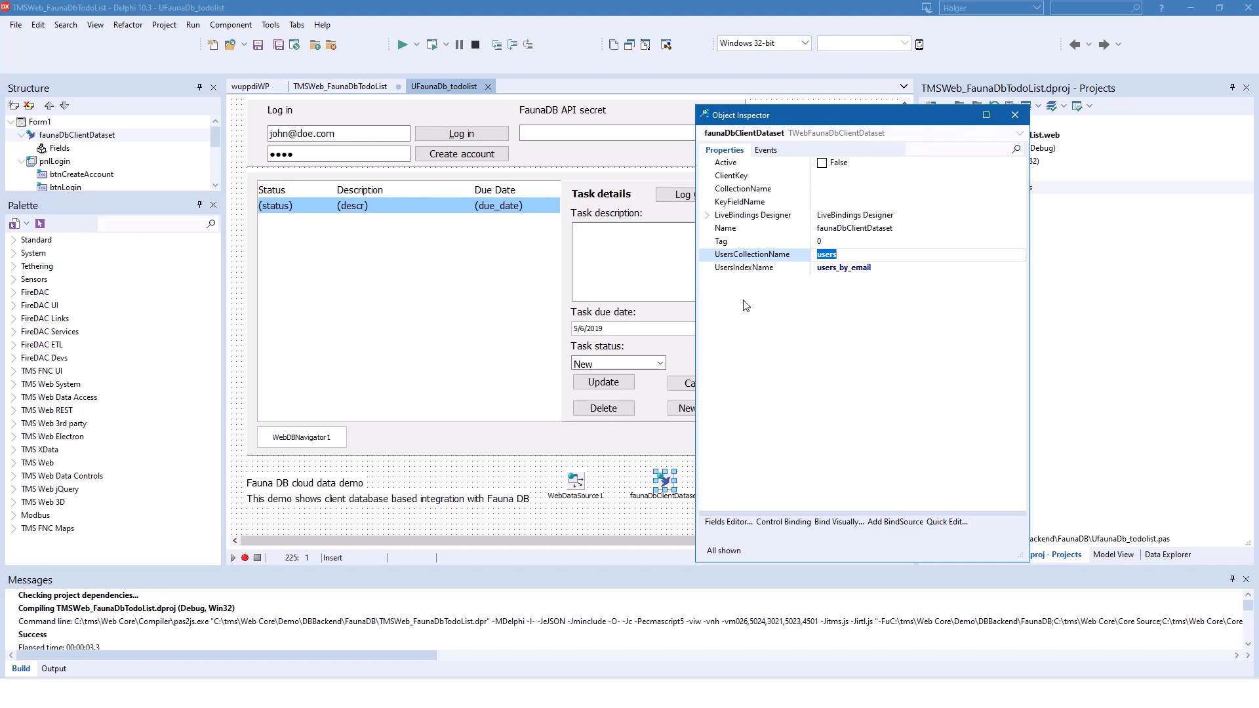
pyautogui.moveTo(730, 182)
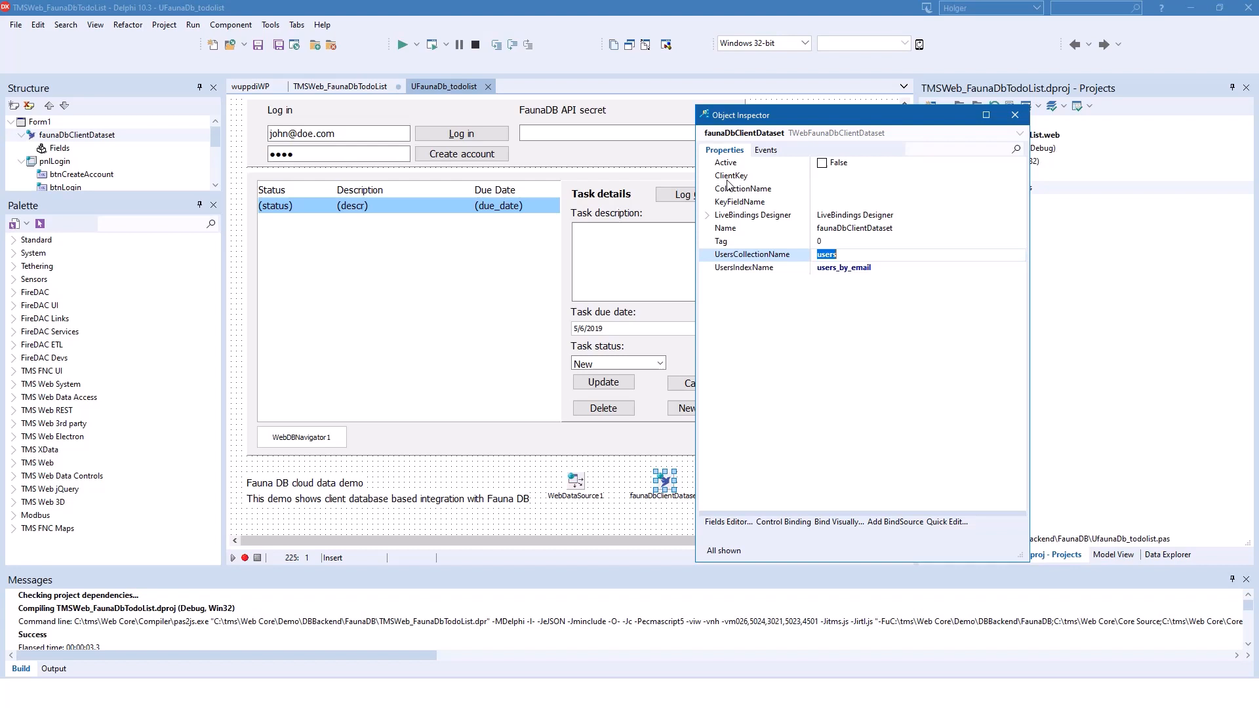
# - Point out the dataset's ClientKey setting in the Object Inspector
pyautogui.click(731, 175)
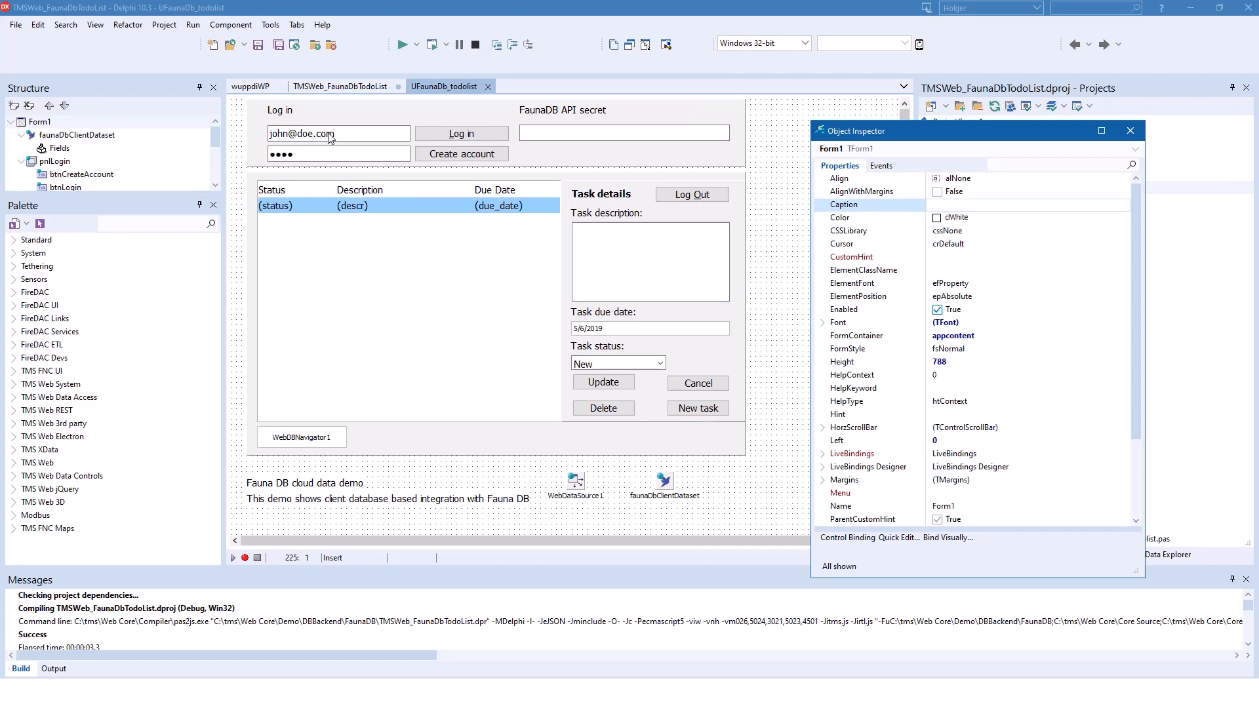
pyautogui.moveTo(461, 134)
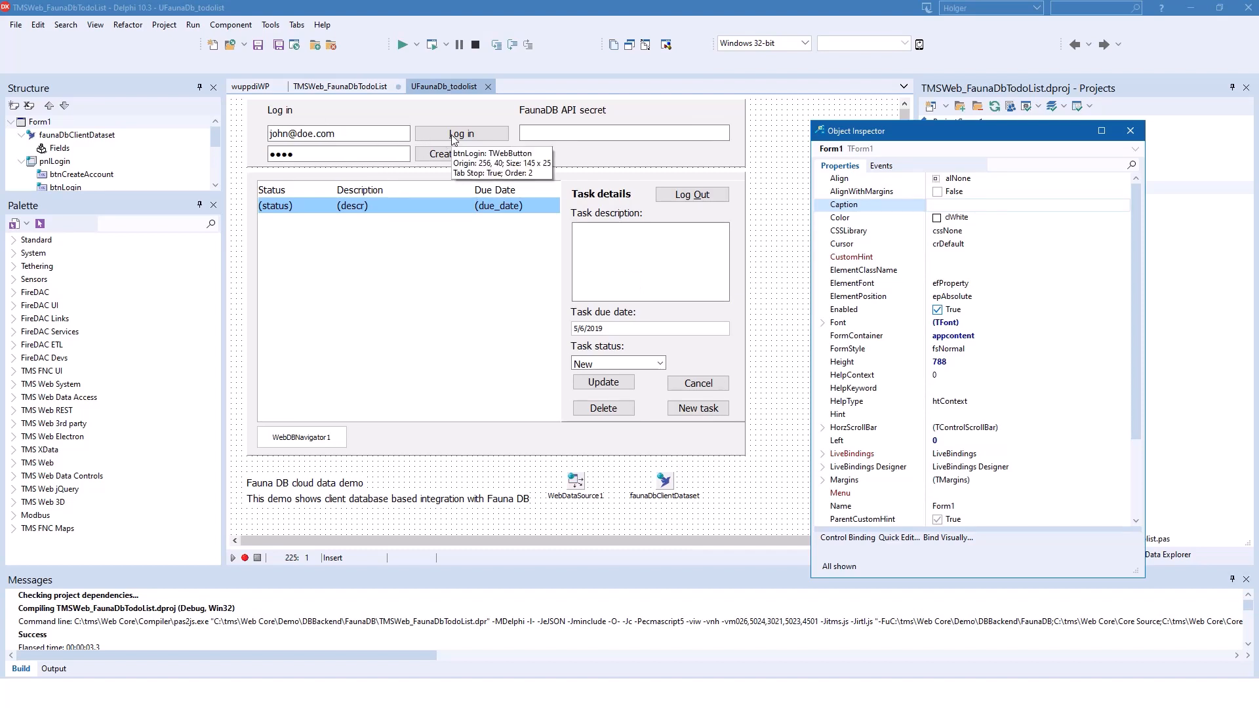
# - Review btnLoginClick setting the dataset's ClientKey and calling Login, then return to the form design
pyautogui.doubleClick(462, 134)
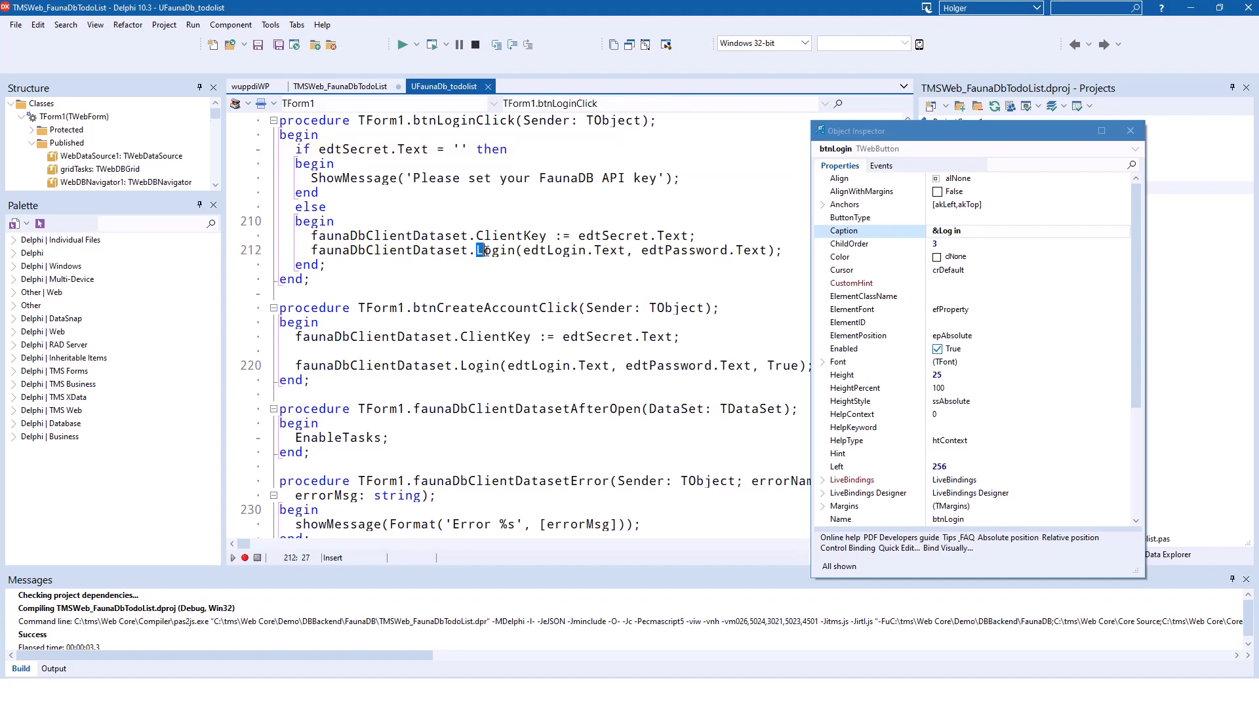
pyautogui.doubleClick(492, 250)
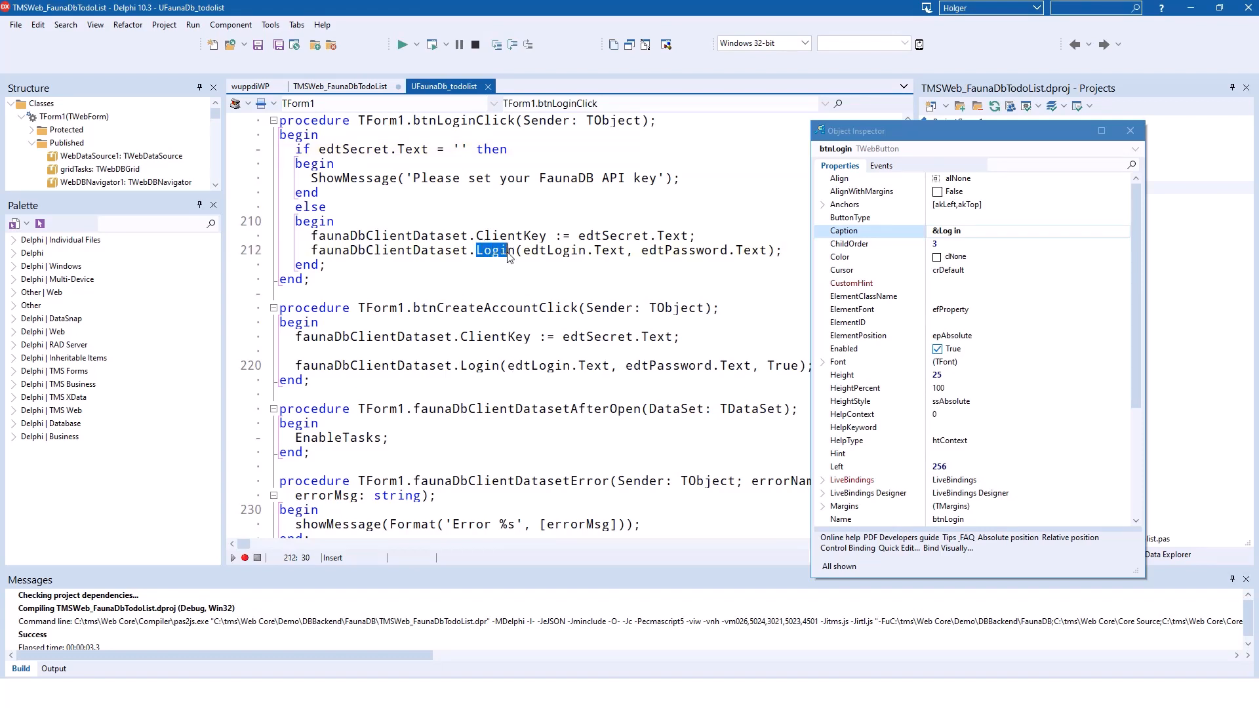
pyautogui.doubleClick(511, 235)
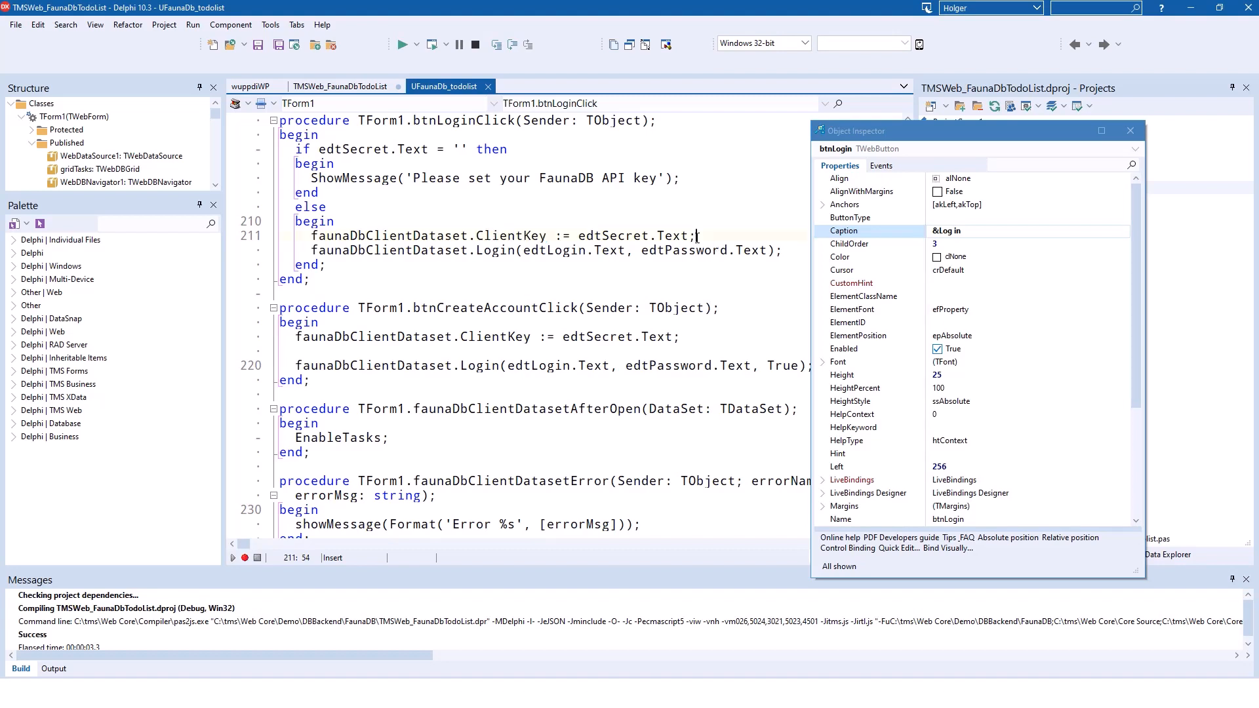
pyautogui.doubleClick(638, 235)
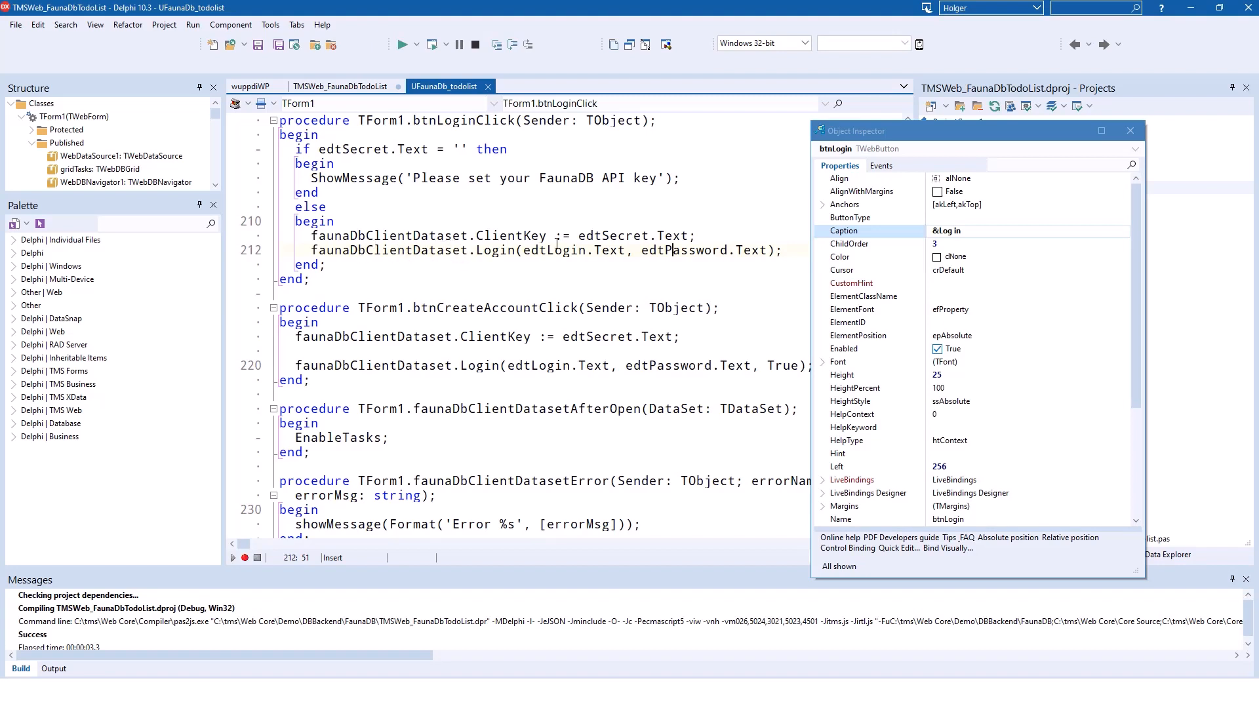
pyautogui.click(879, 165)
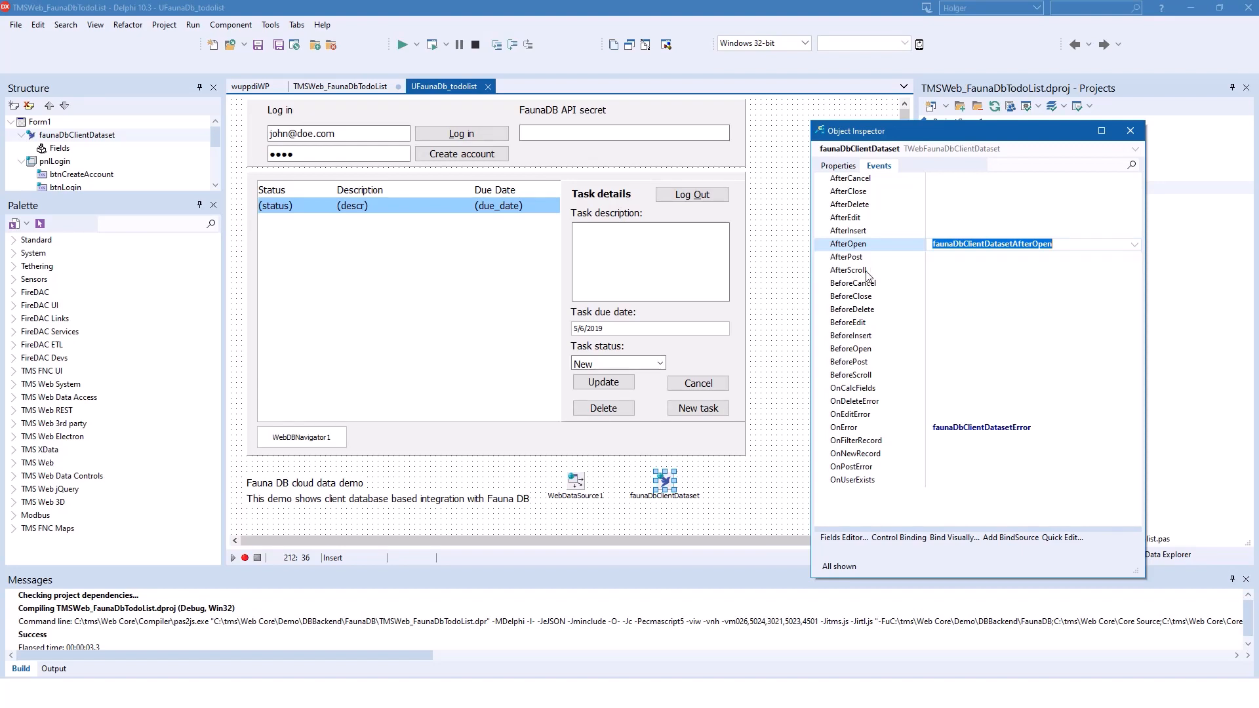
pyautogui.click(844, 428)
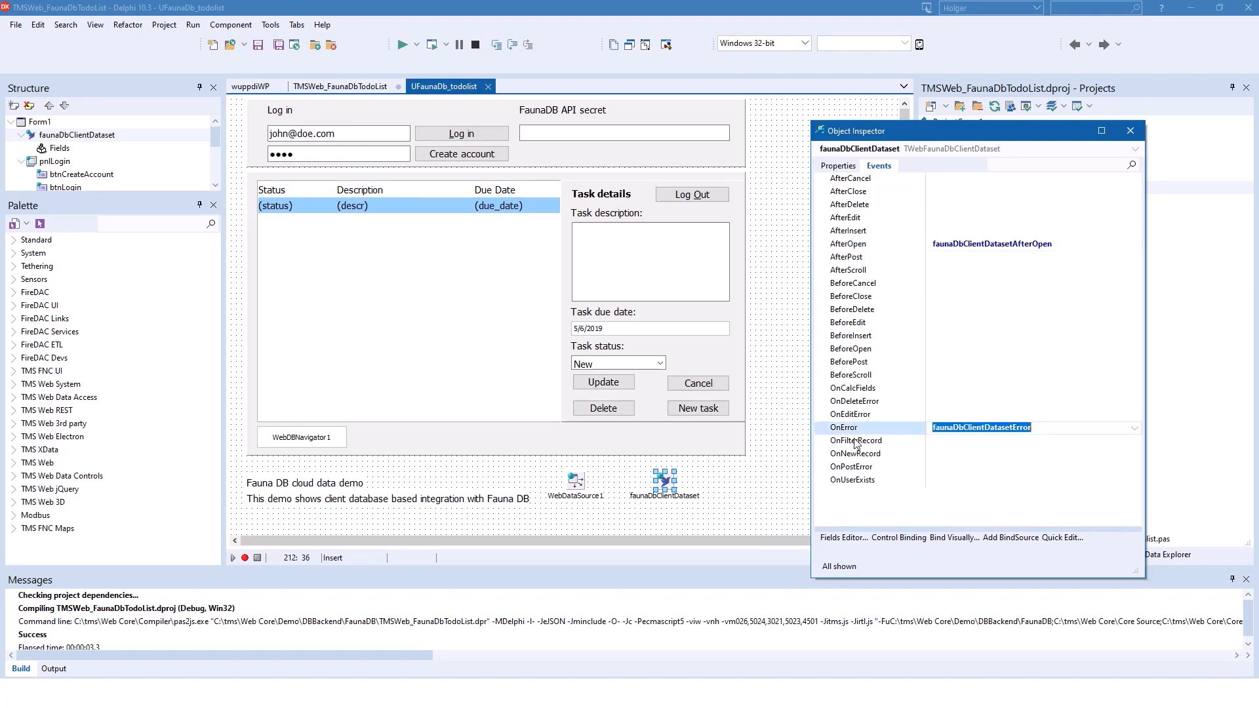
pyautogui.moveTo(913, 258)
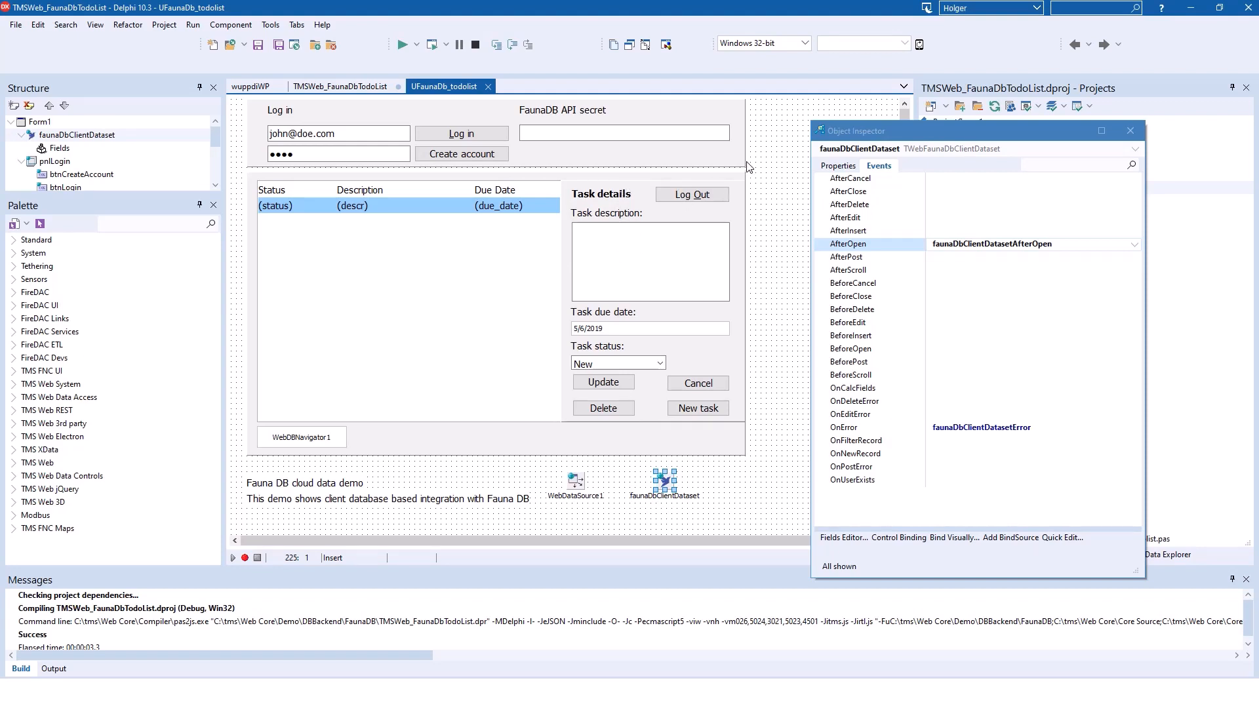
pyautogui.moveTo(746, 144)
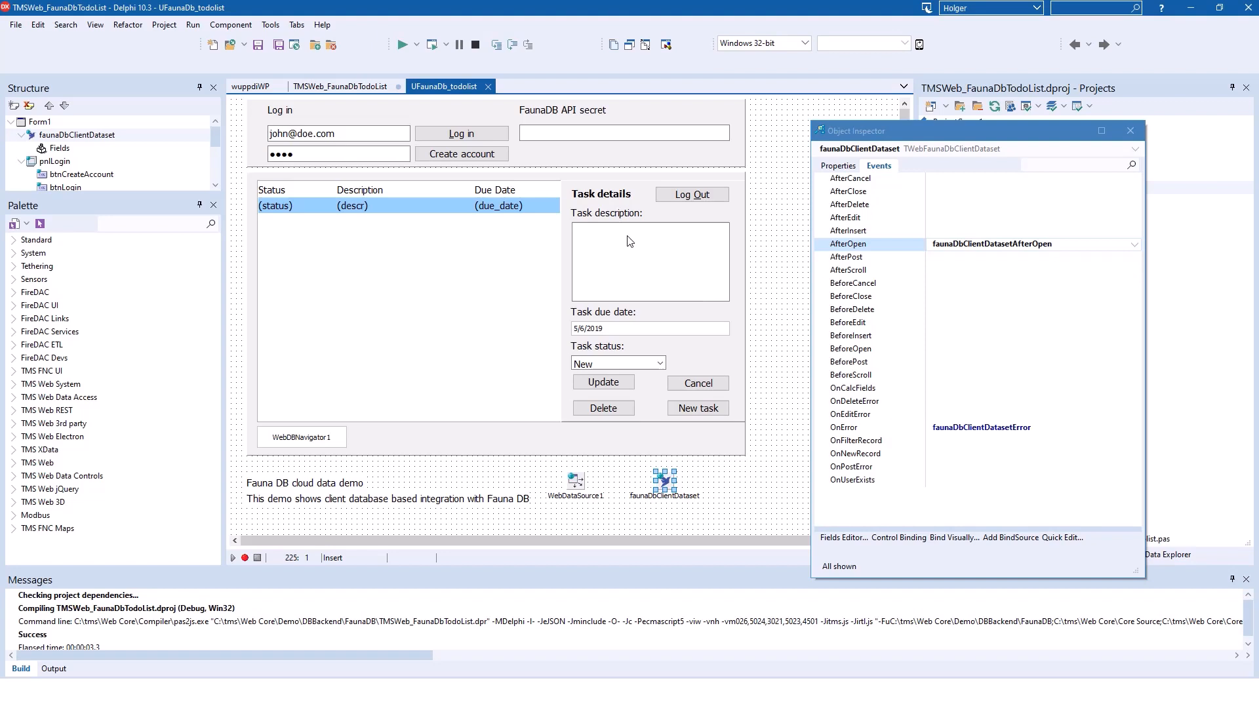
pyautogui.moveTo(545, 353)
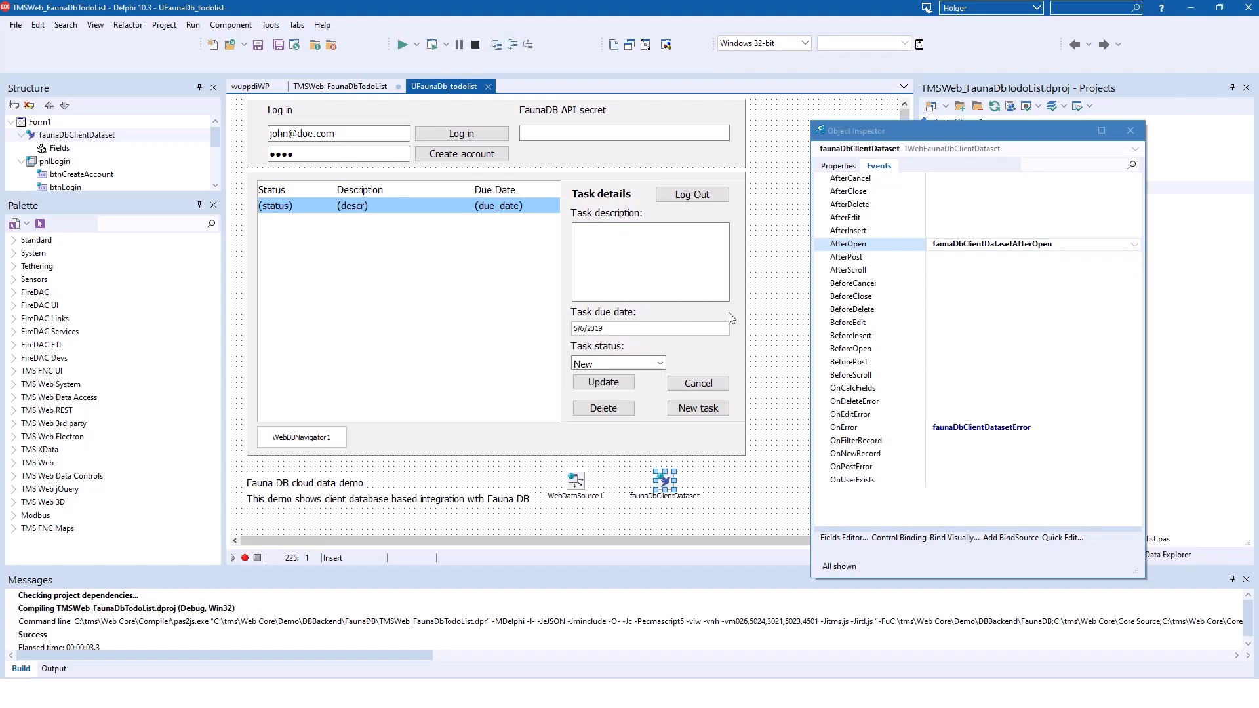
pyautogui.moveTo(643, 349)
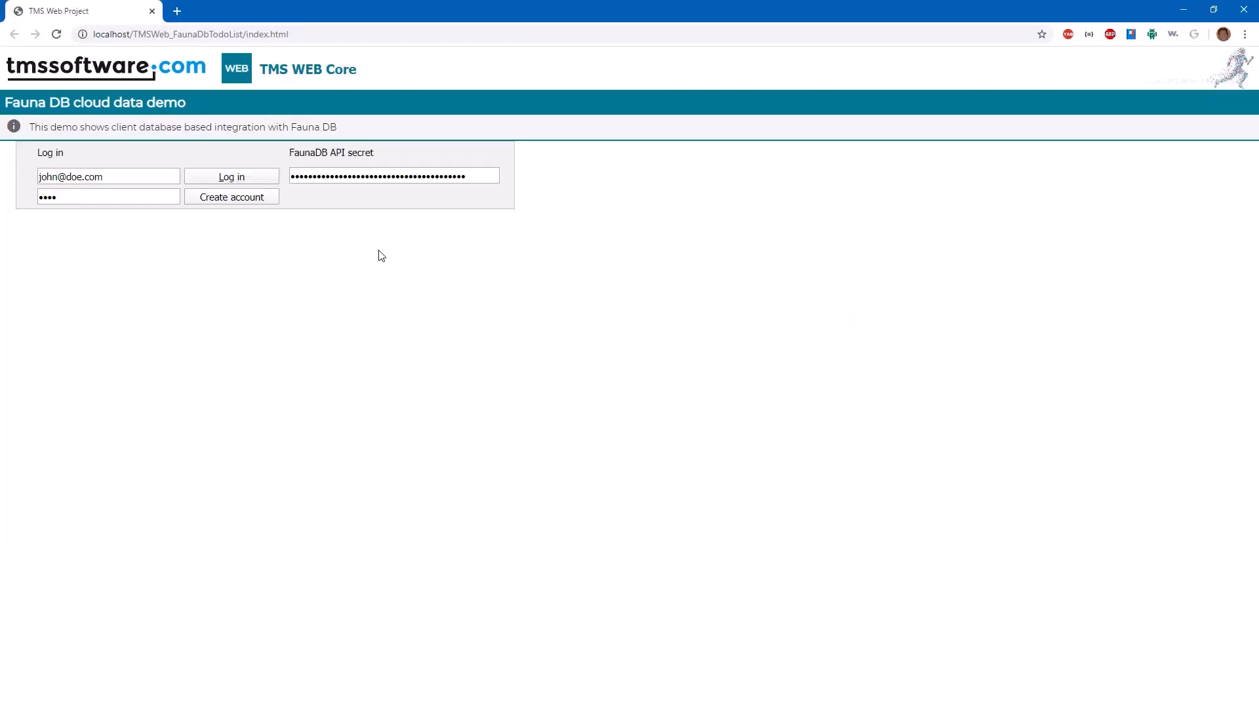
pyautogui.moveTo(321, 158)
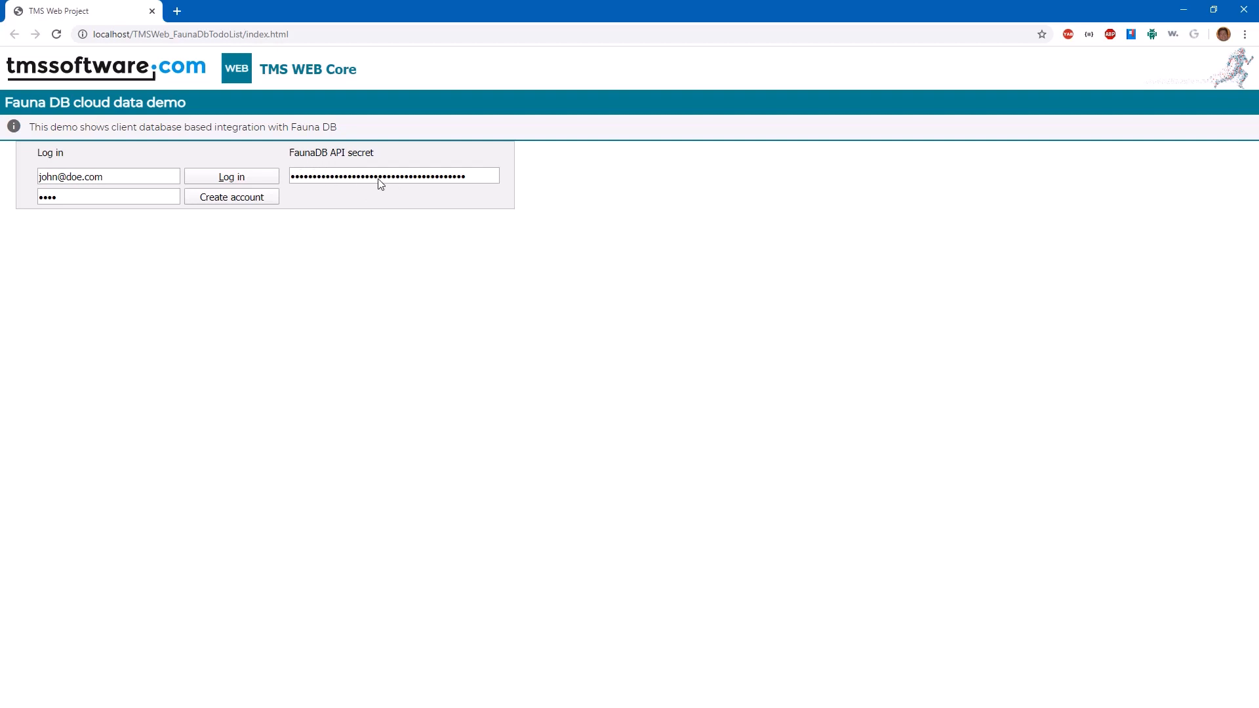
pyautogui.moveTo(384, 218)
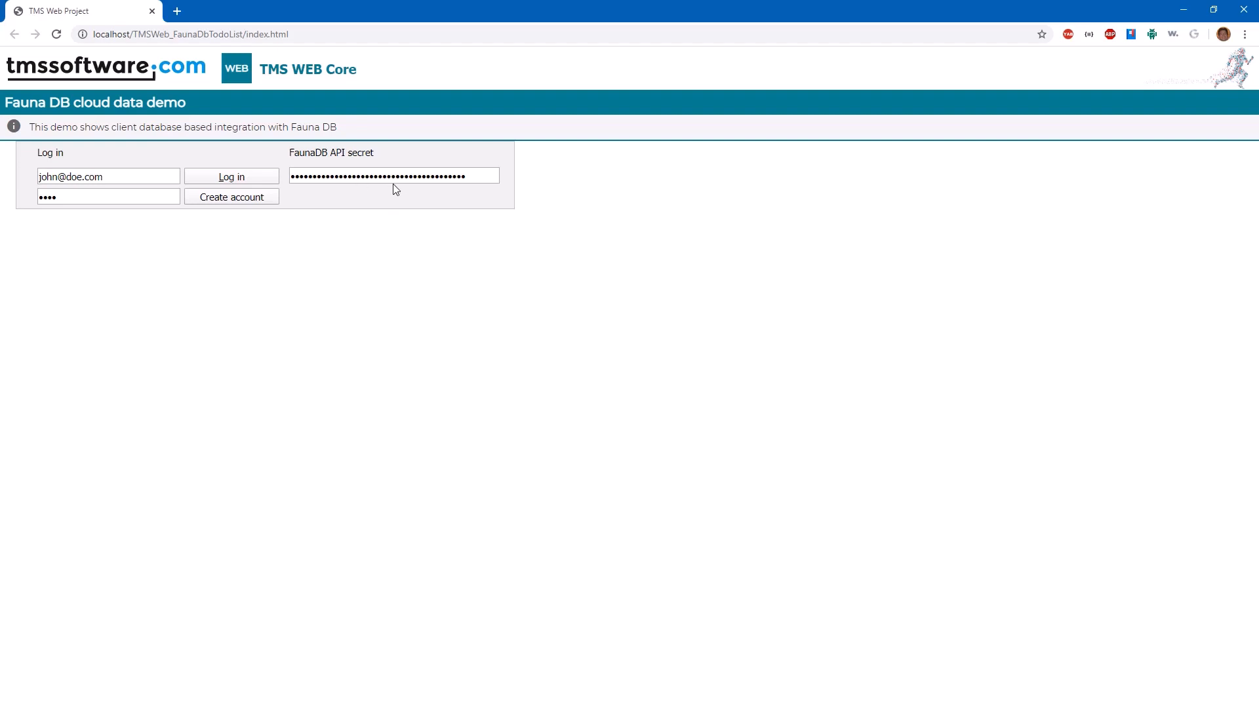
pyautogui.moveTo(392, 277)
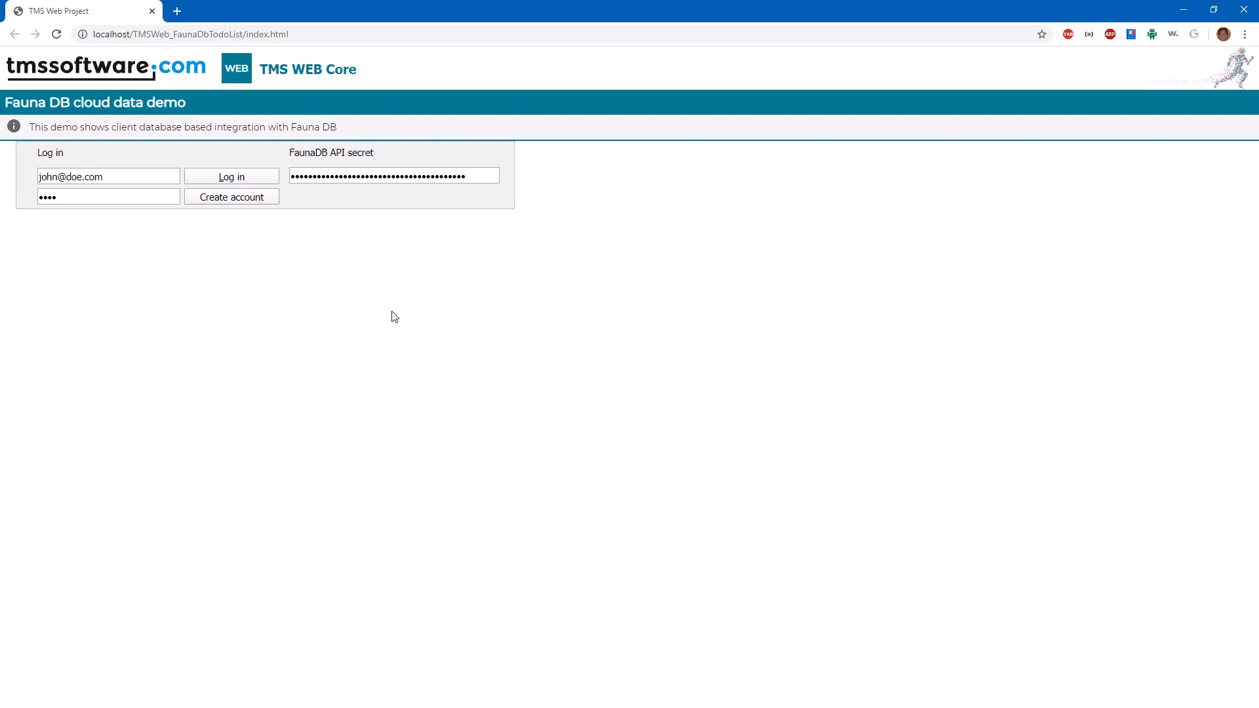
# - Log in with the prefilled credentials so the 'Write new book' task list appears
pyautogui.click(231, 176)
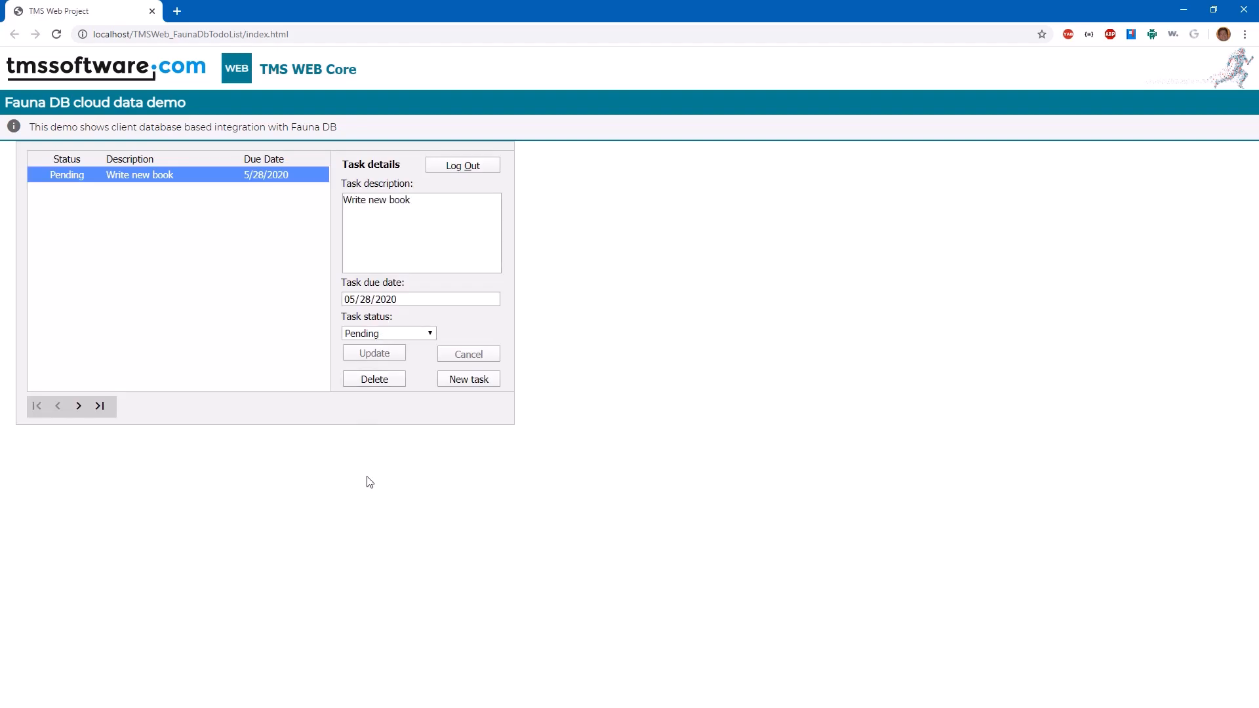
pyautogui.moveTo(203, 312)
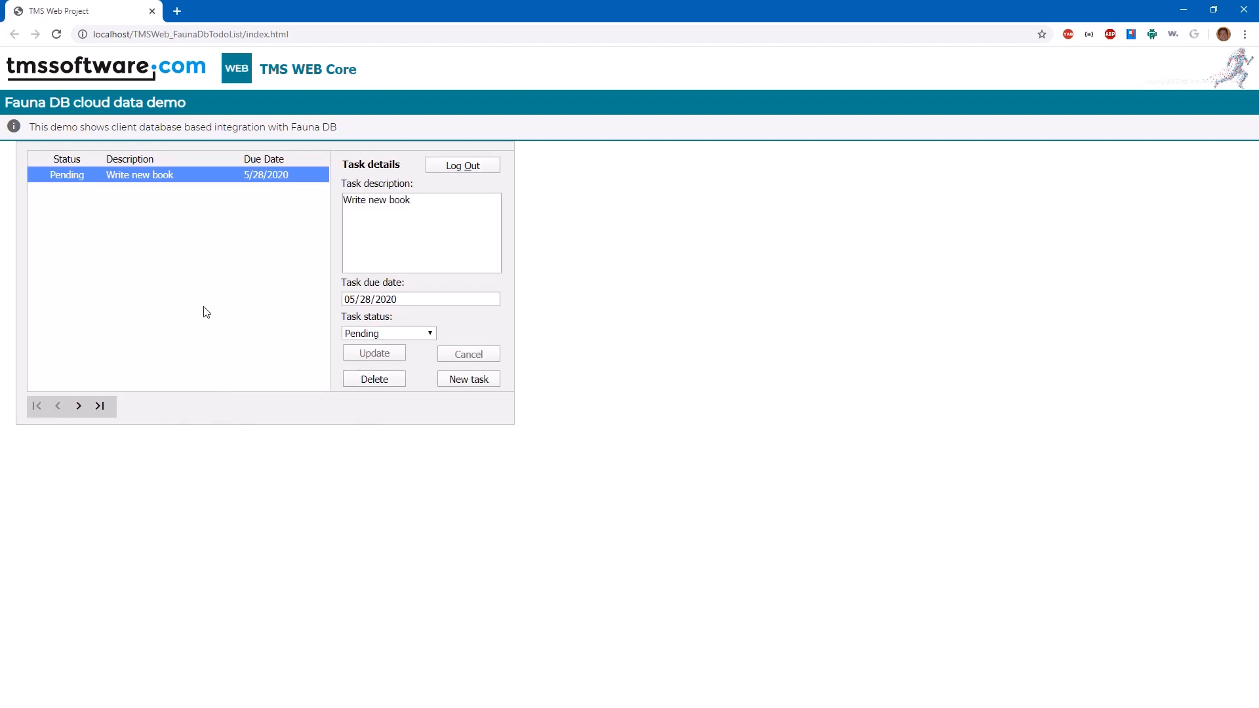
pyautogui.moveTo(119, 342)
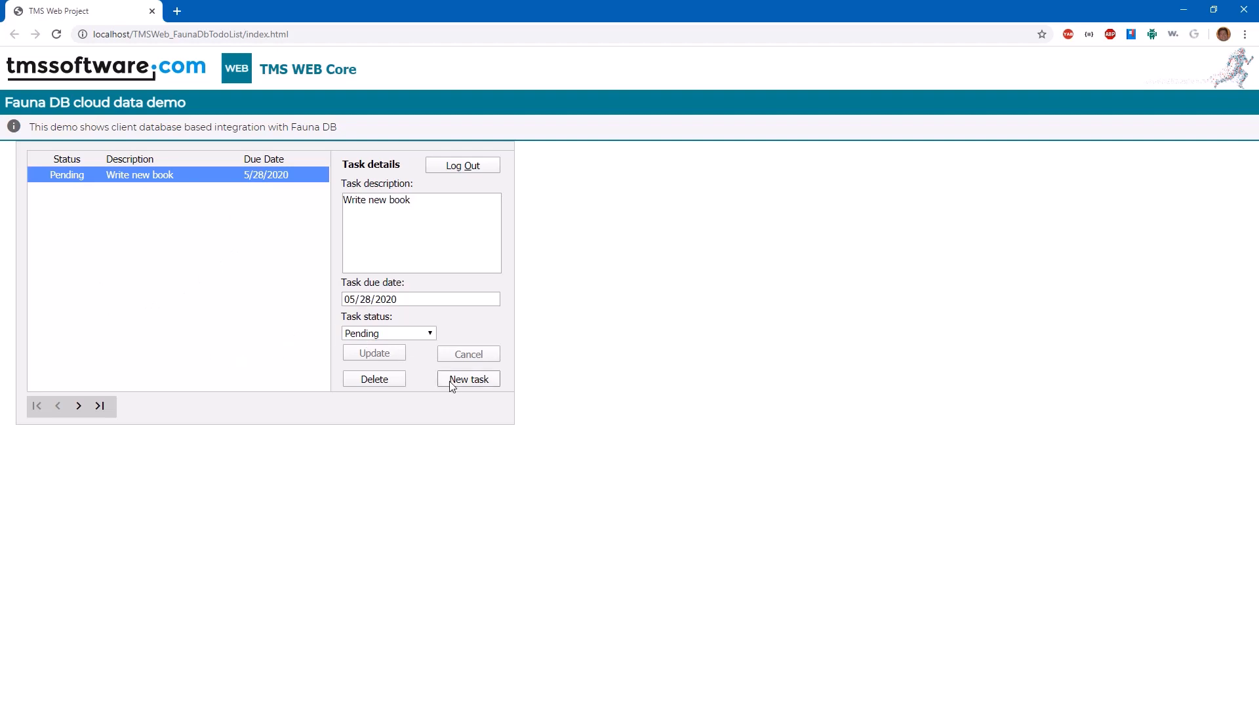
# - Add a new task 'Hand in CodeRage abstract' and save it to the database
pyautogui.click(469, 379)
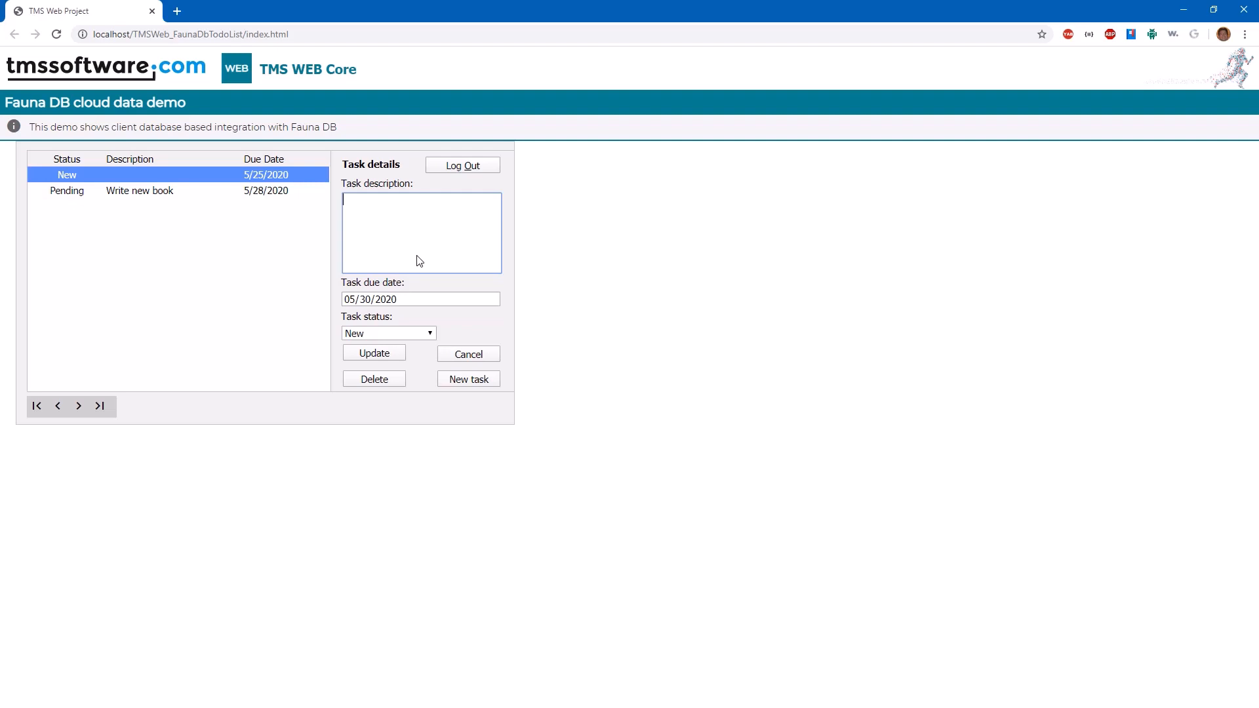
pyautogui.write('Hand in CodeRage abstract')
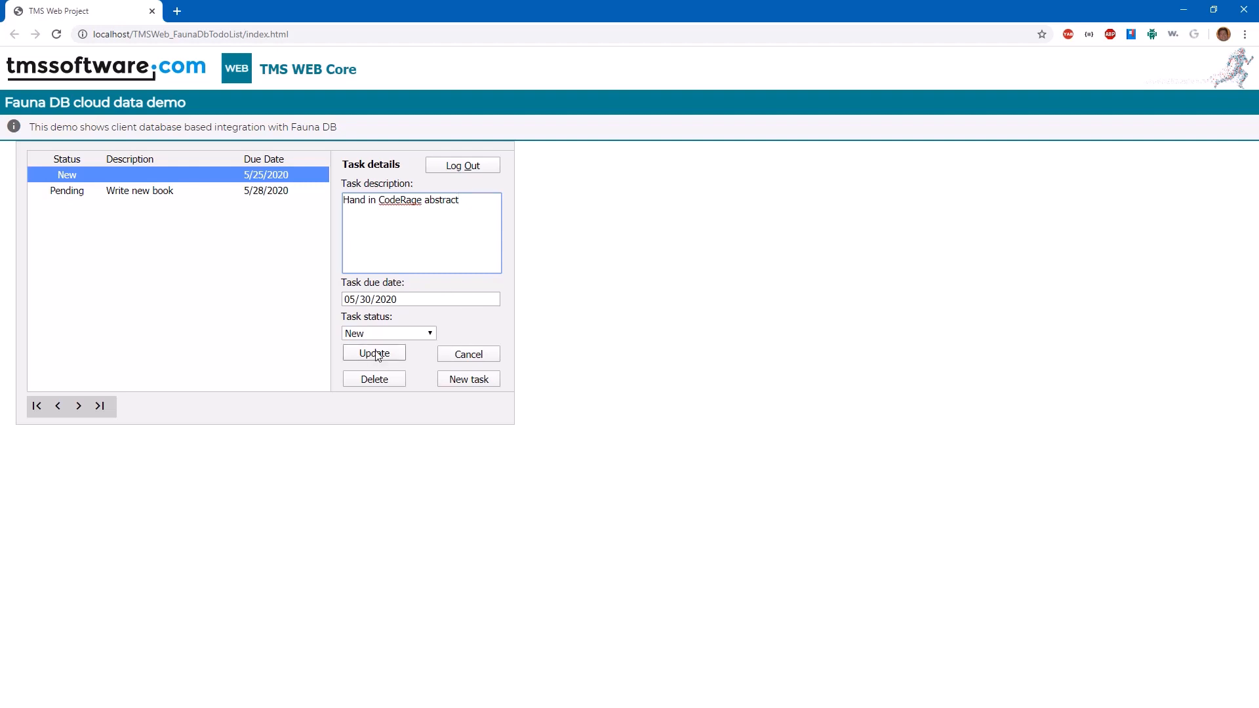
pyautogui.click(374, 353)
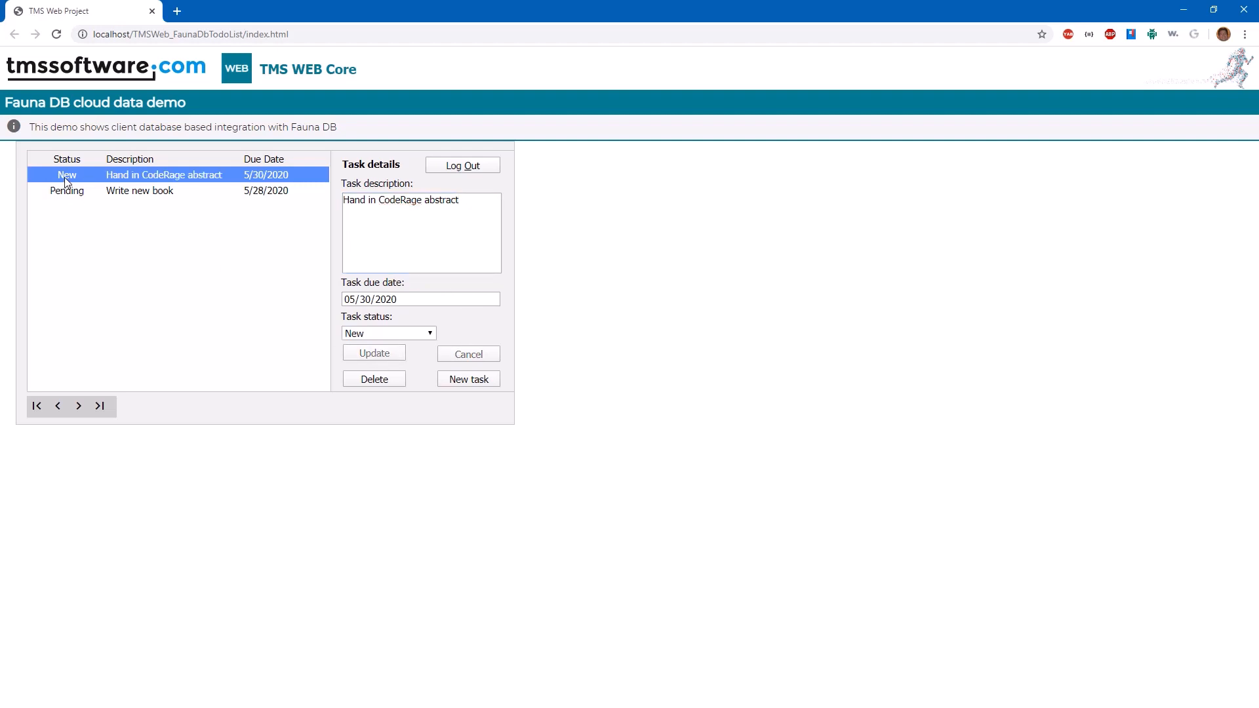
# - Set the new task's status to Urgent and save the change
pyautogui.click(388, 333)
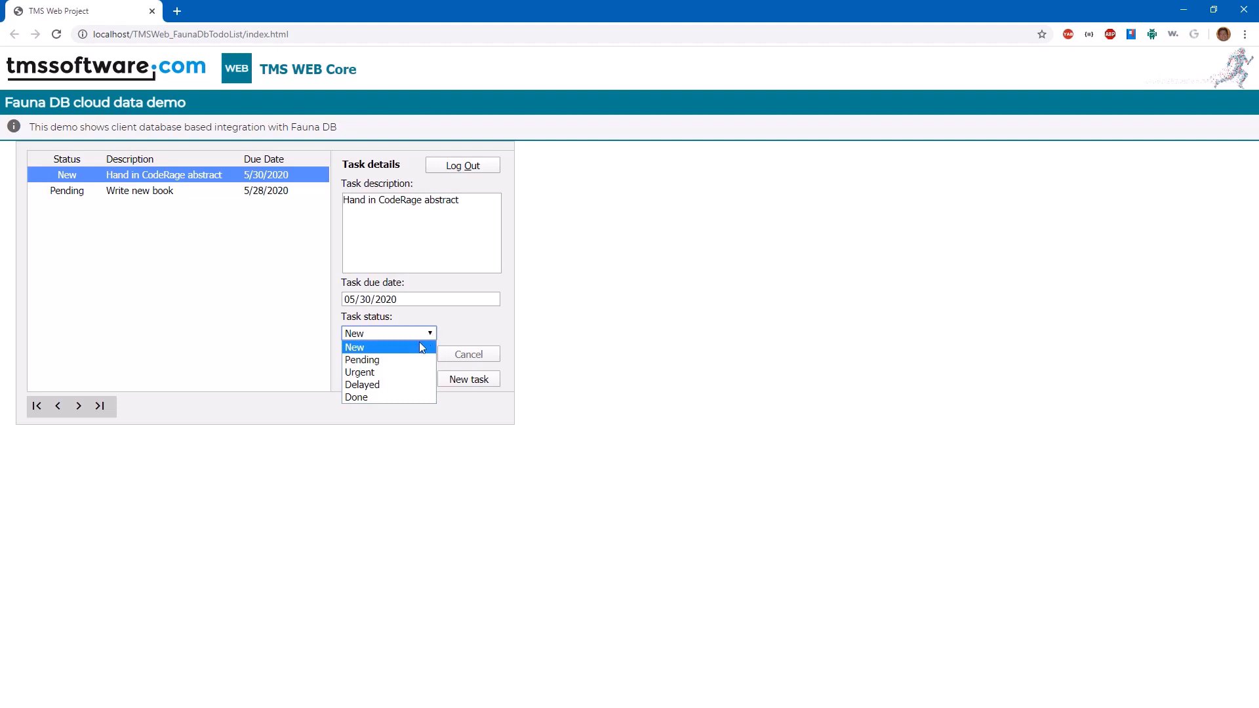
pyautogui.click(359, 372)
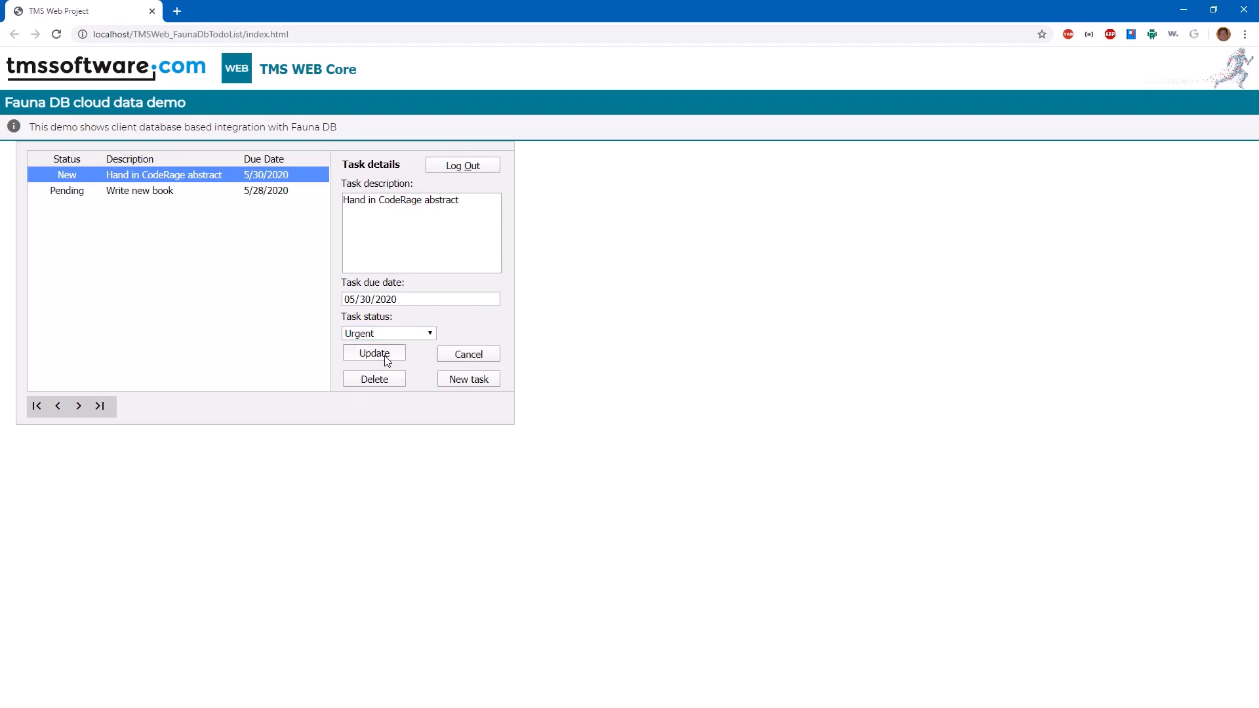
pyautogui.click(374, 353)
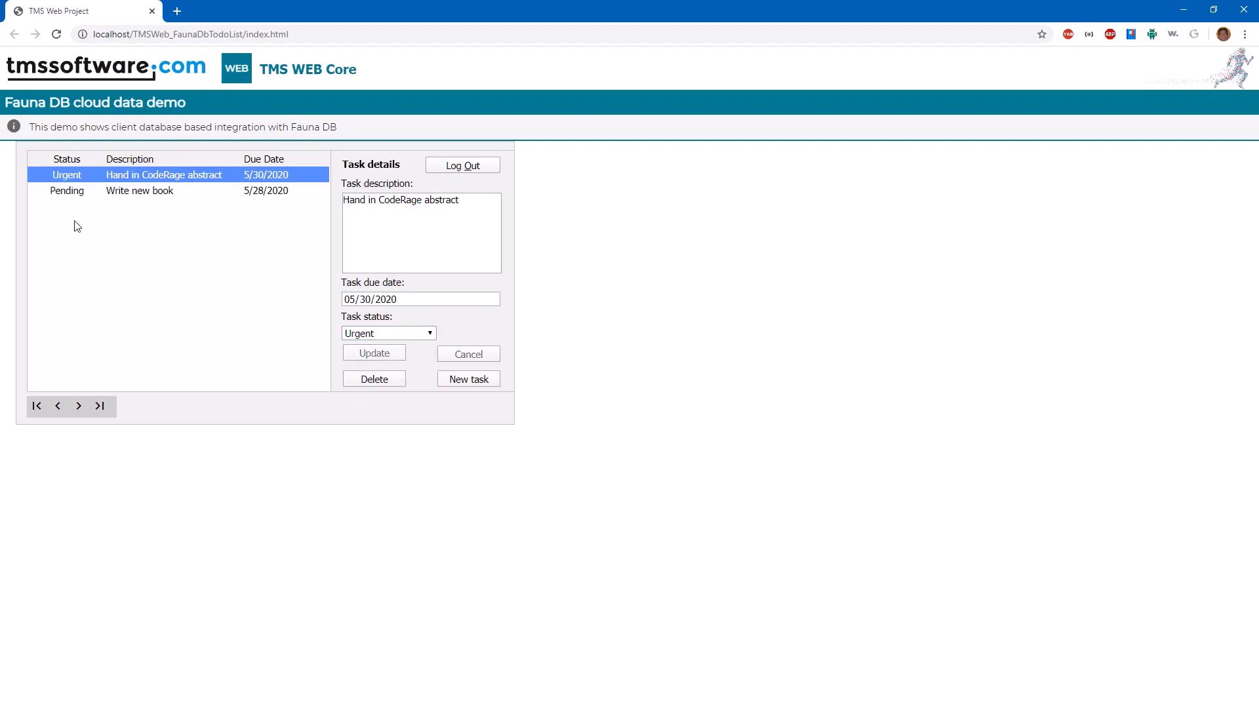
pyautogui.moveTo(77, 402)
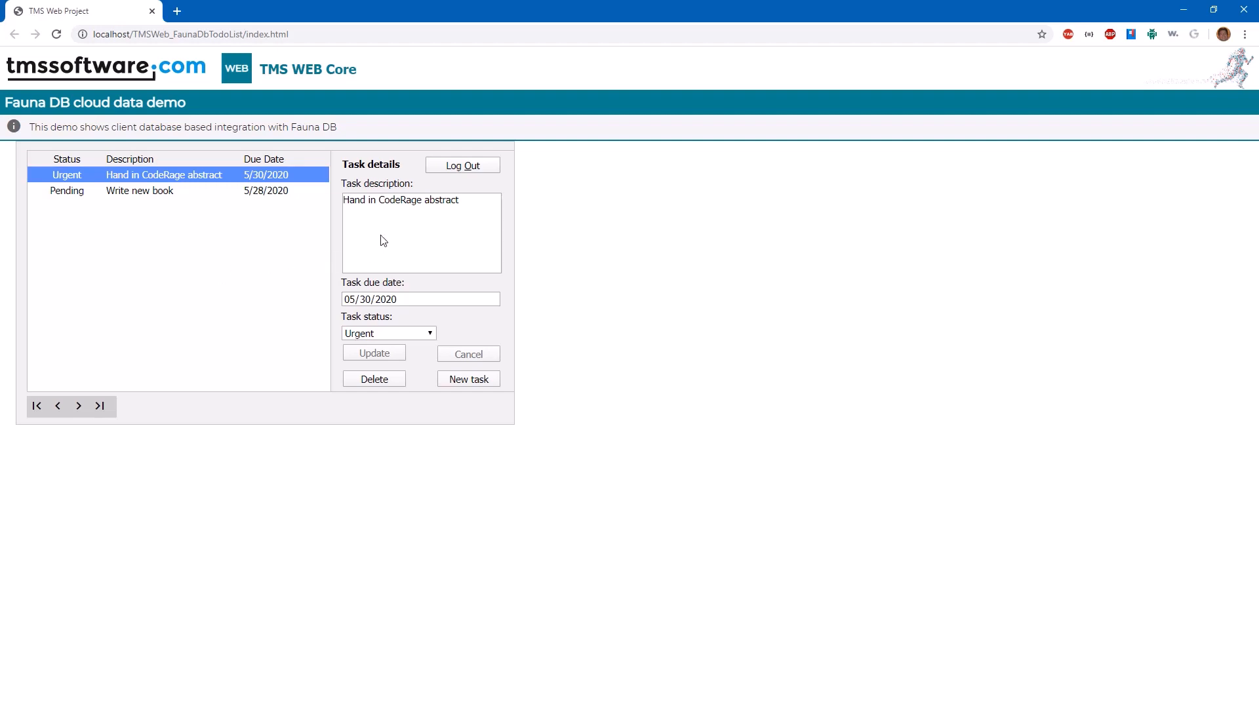
pyautogui.moveTo(466, 185)
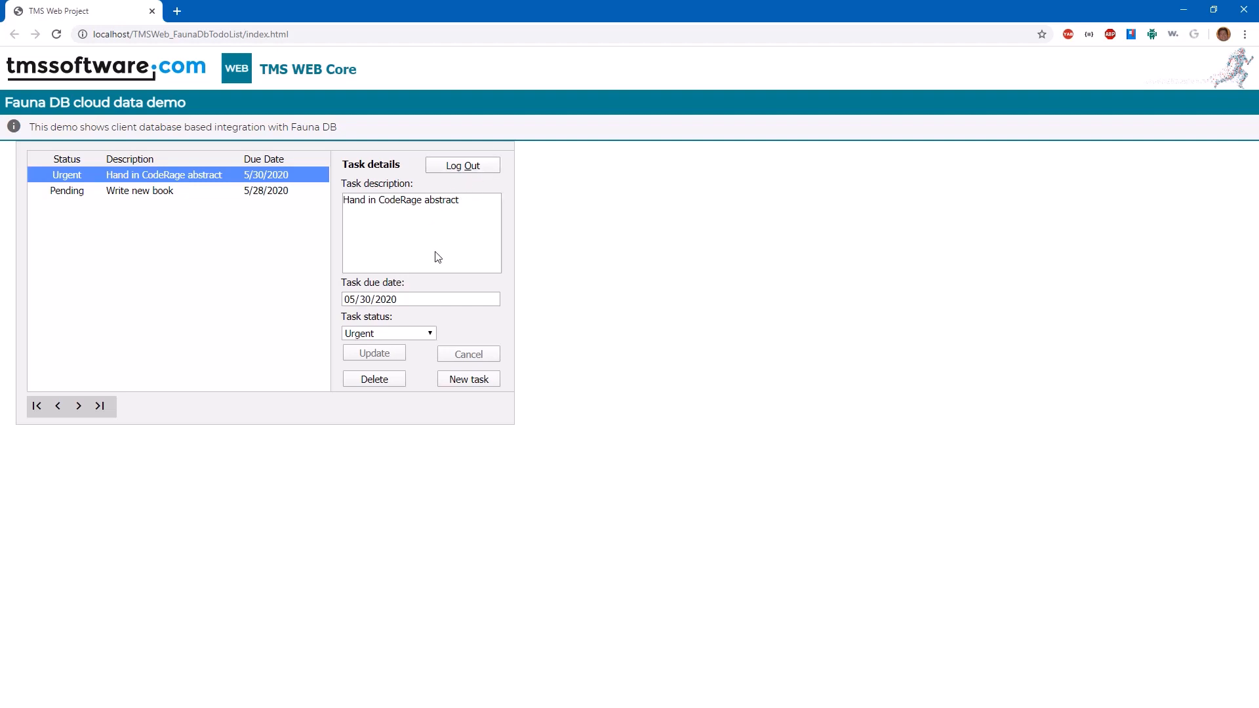
pyautogui.moveTo(472, 192)
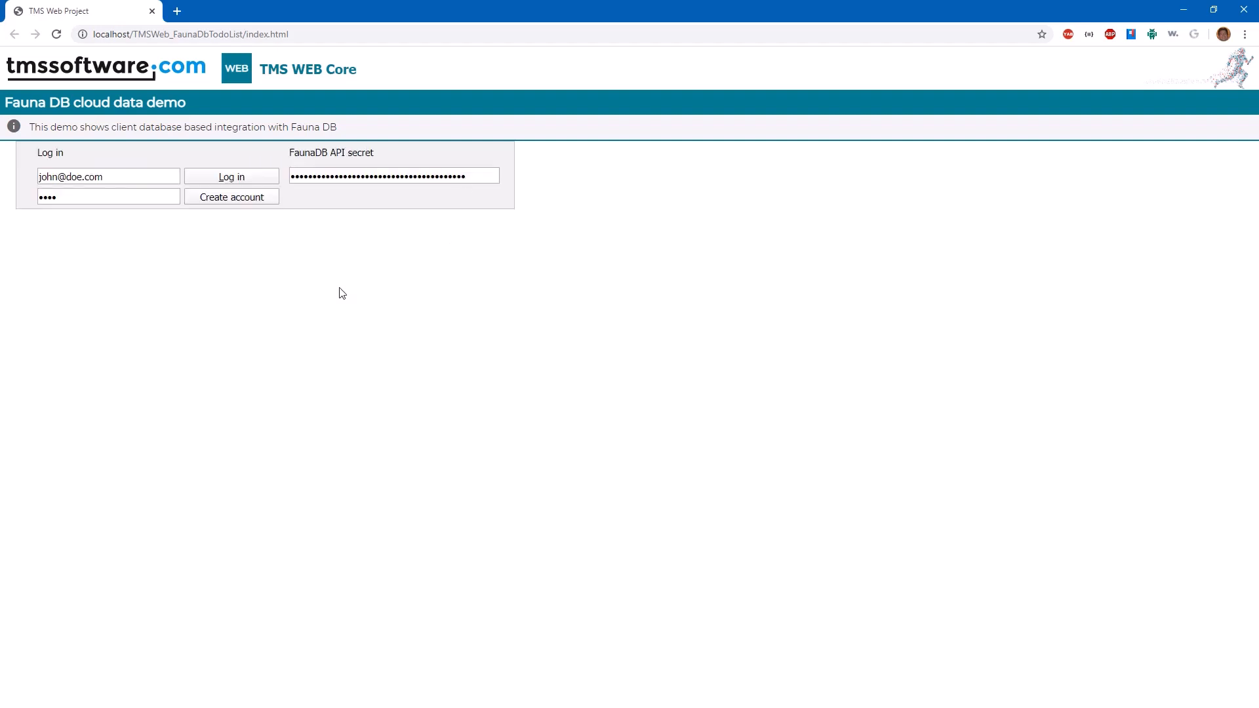
pyautogui.moveTo(303, 507)
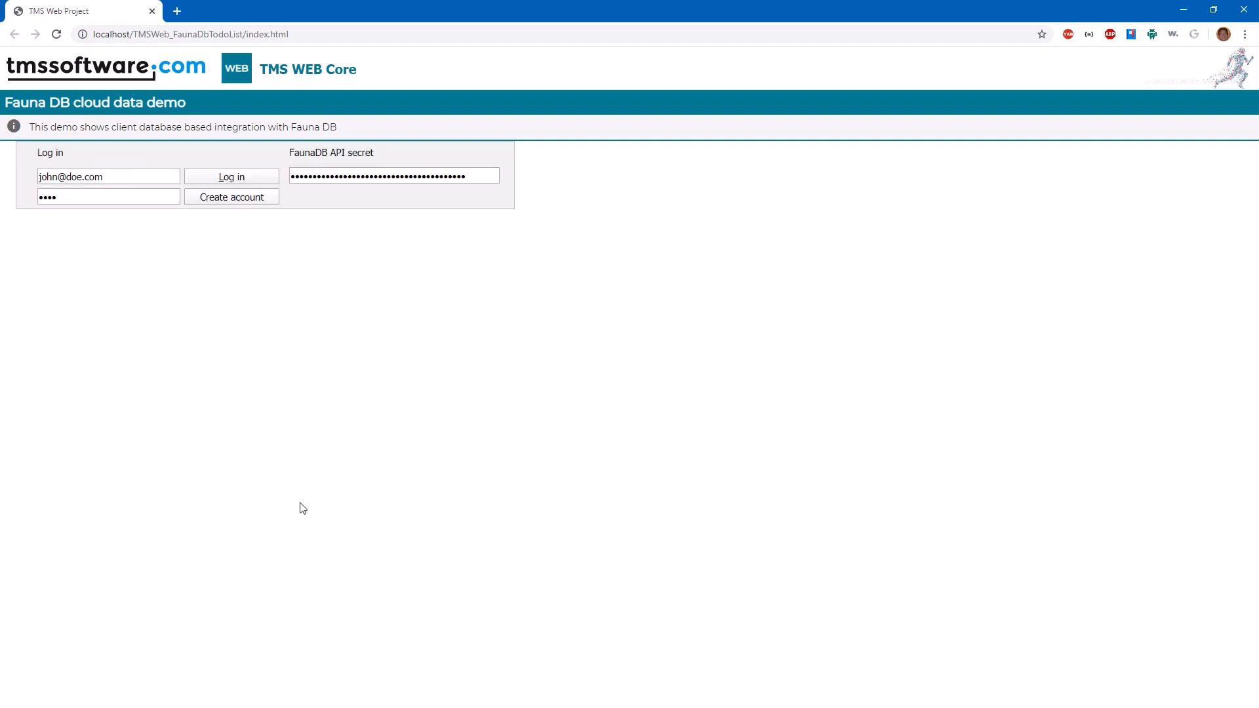
pyautogui.moveTo(288, 514)
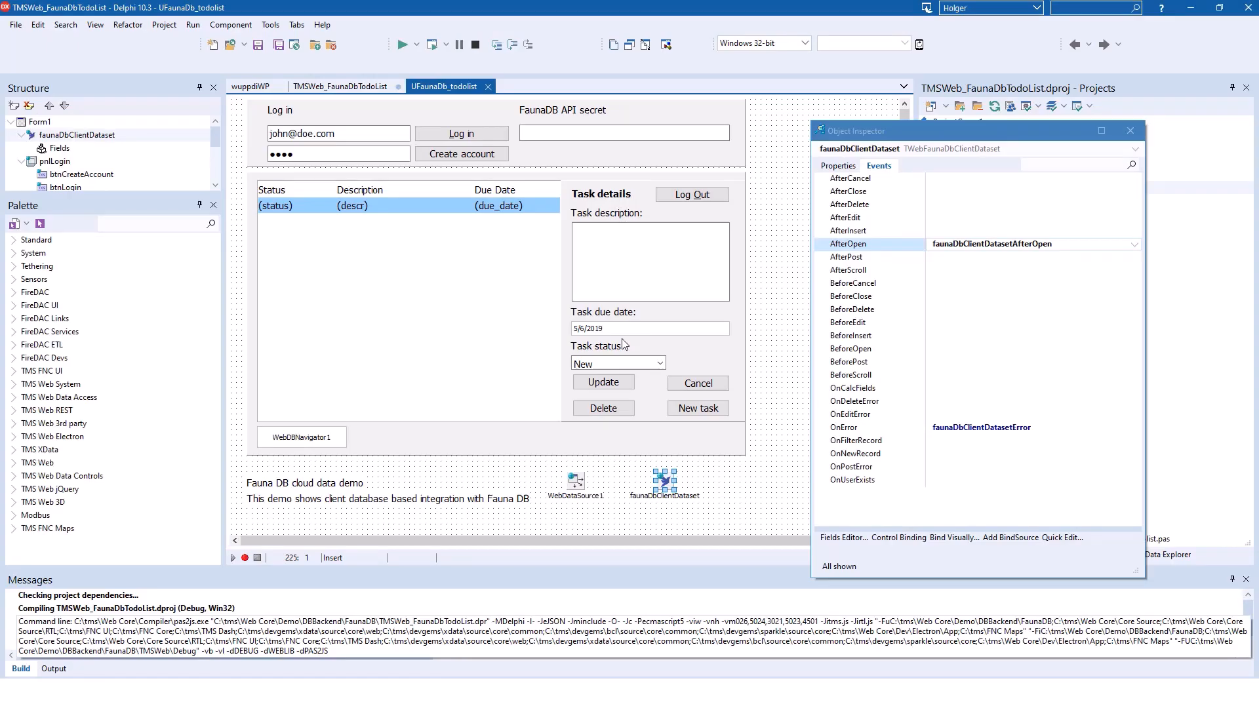
pyautogui.moveTo(656, 299)
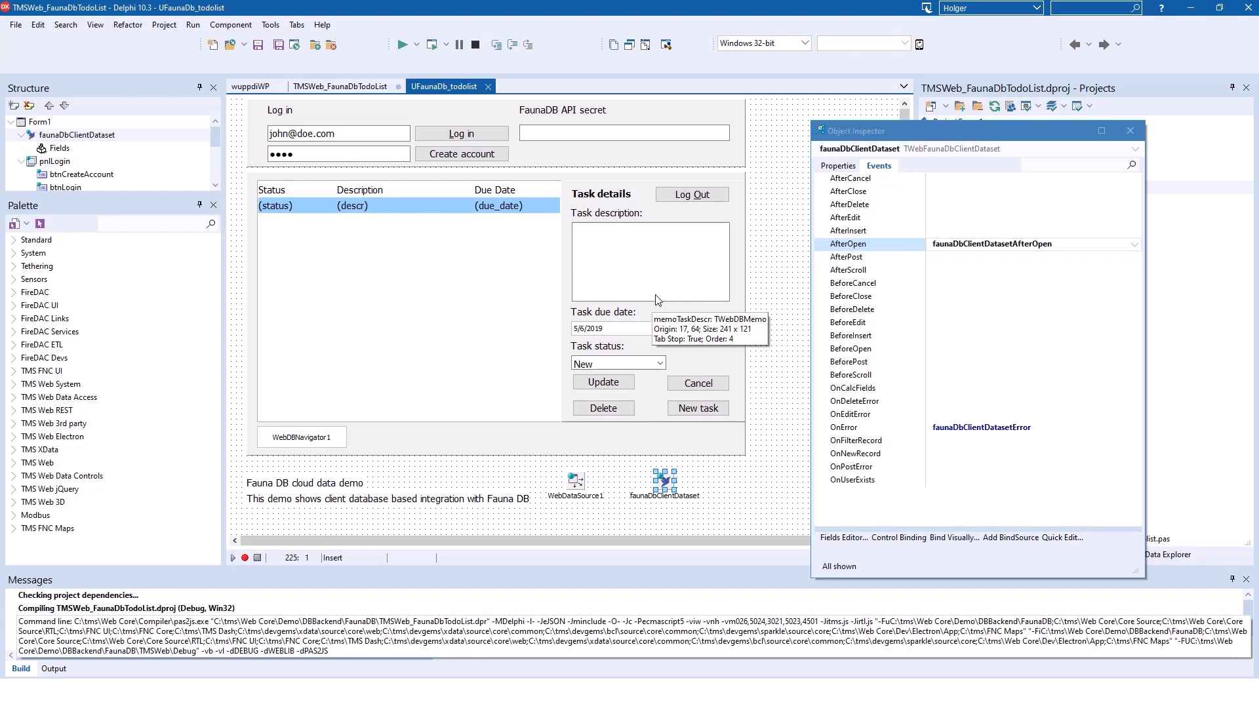
pyautogui.moveTo(677, 440)
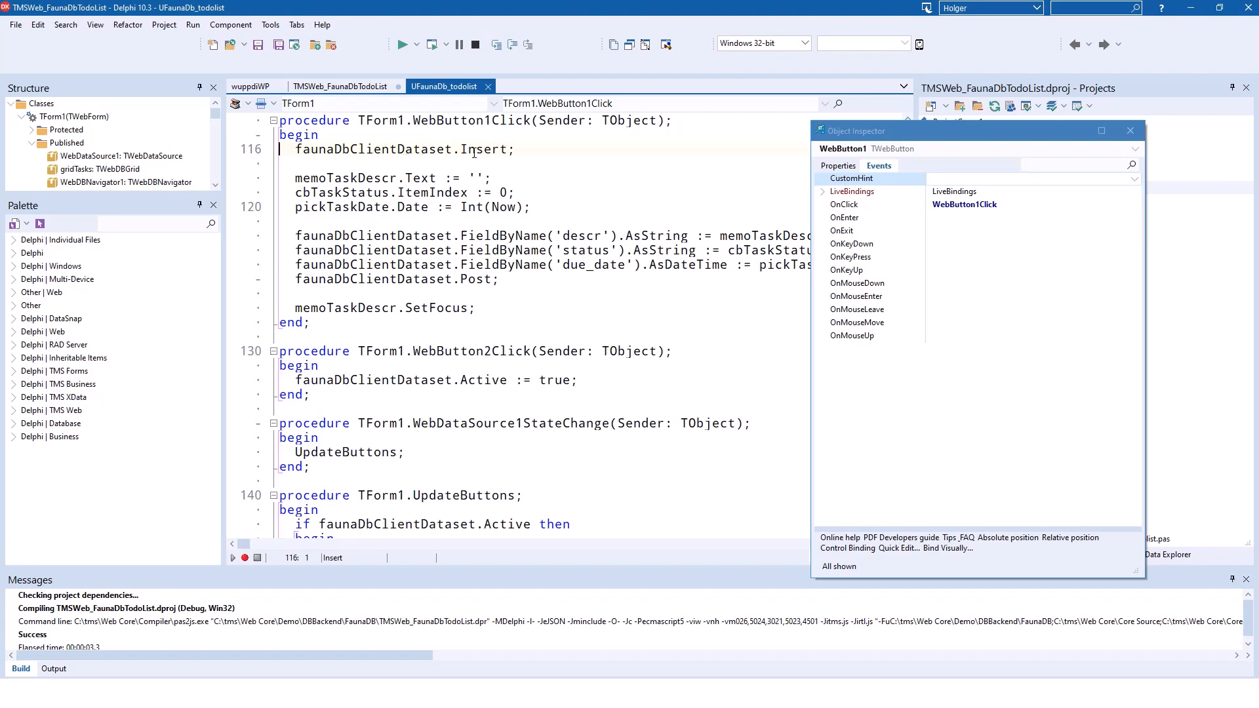
pyautogui.doubleClick(484, 149)
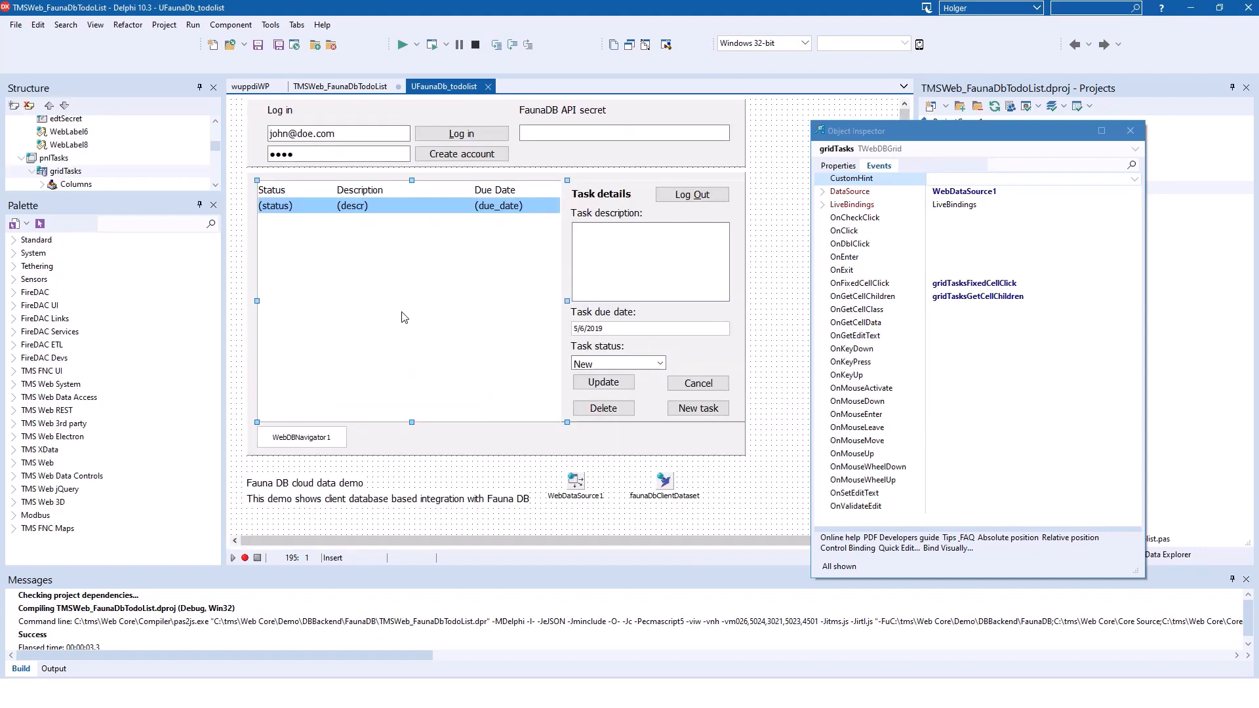
pyautogui.moveTo(401, 317)
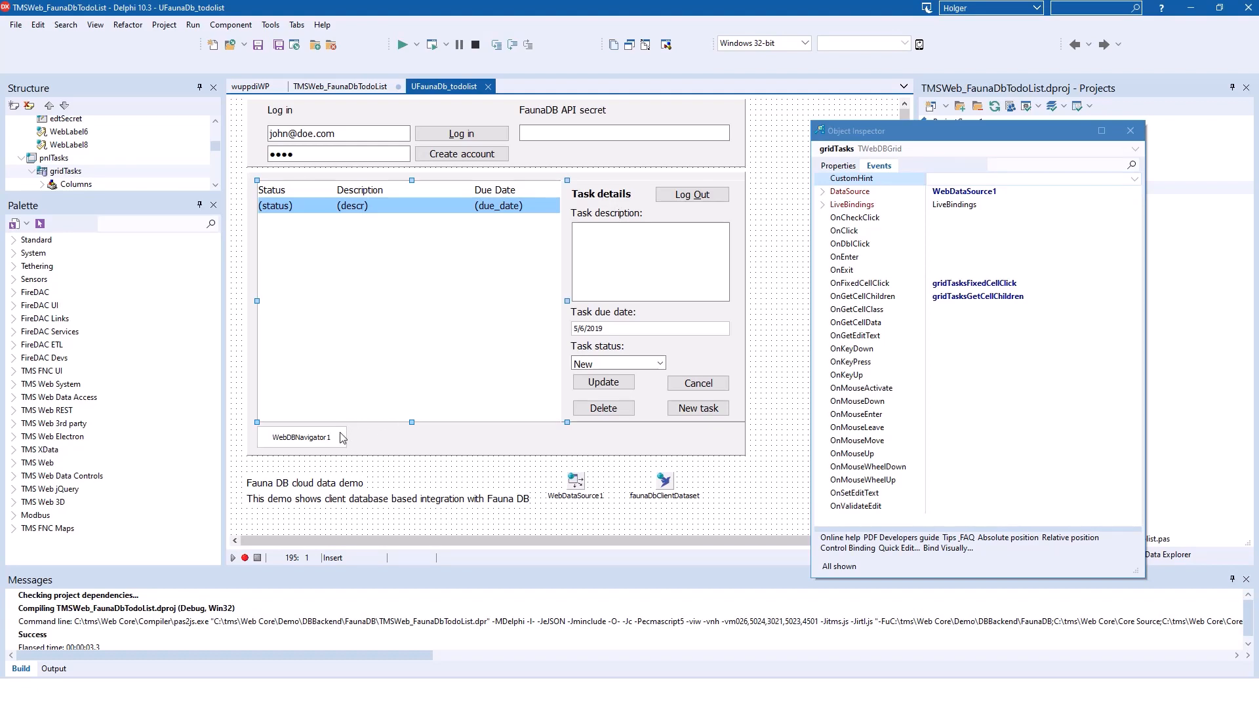
# - Inspect WebDBNavigator1's data source, then WebDataSource1's linked faunaDbClientDataset
pyautogui.click(301, 437)
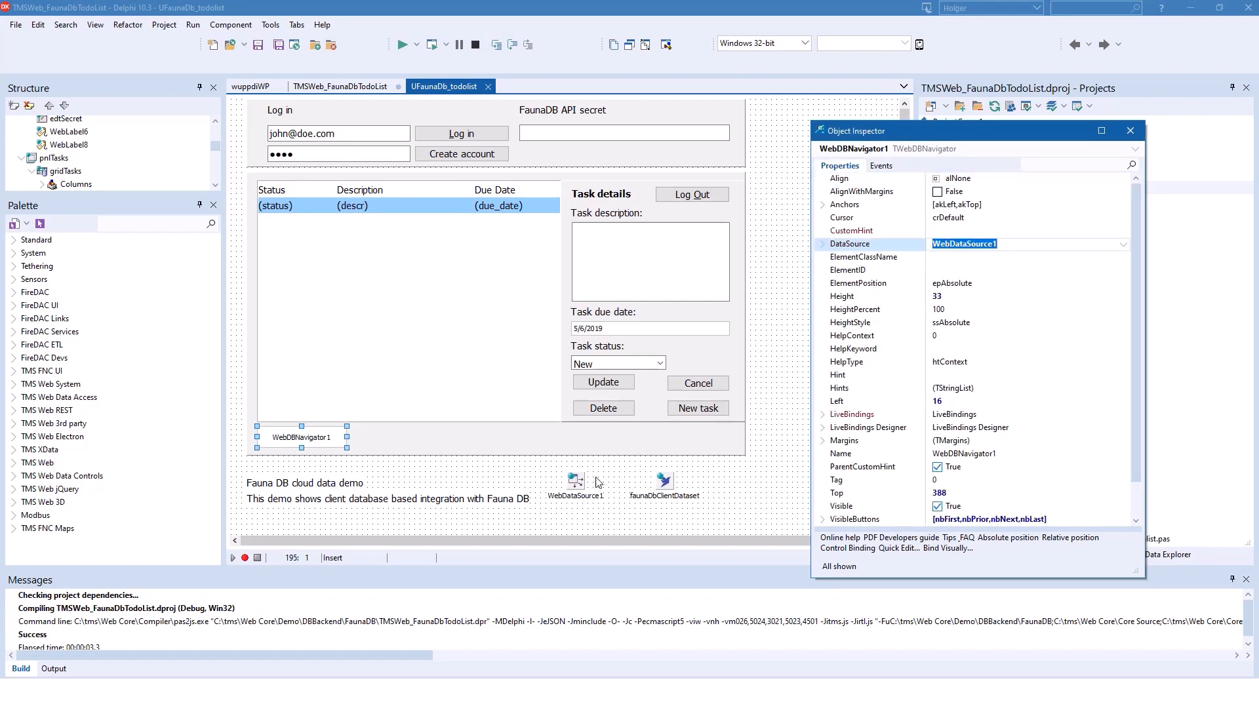
pyautogui.click(573, 480)
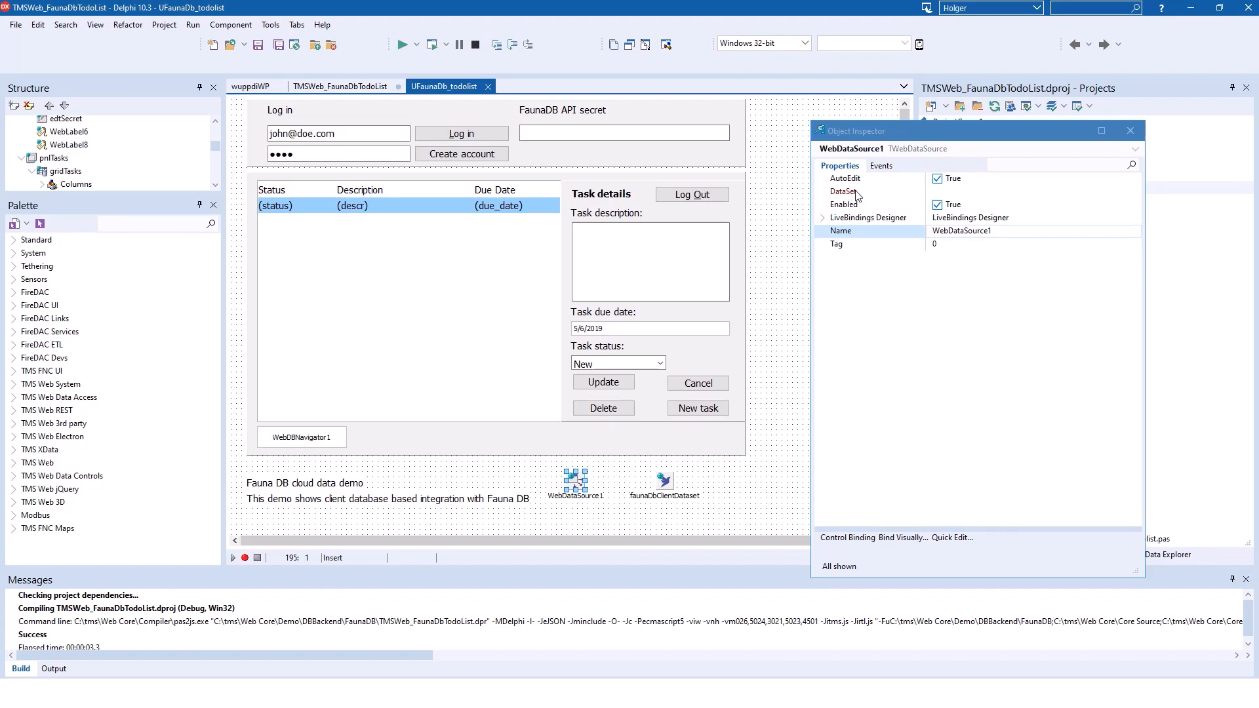
pyautogui.moveTo(575, 486)
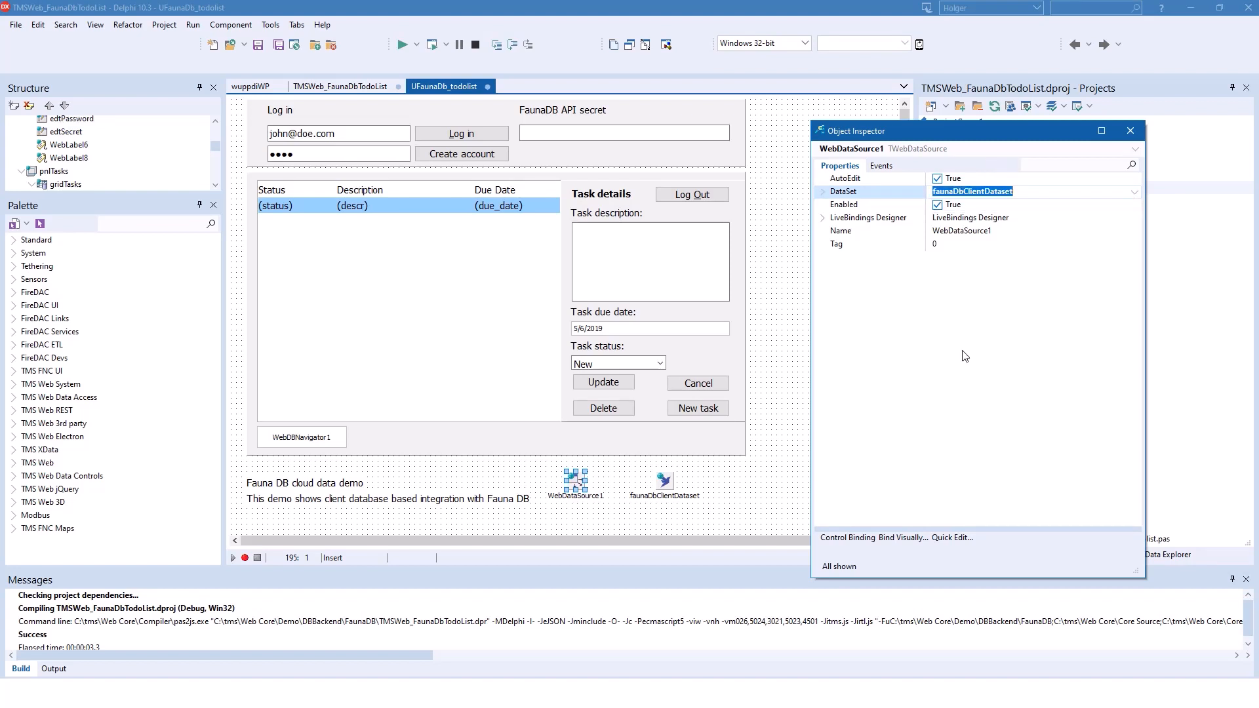
pyautogui.moveTo(951, 359)
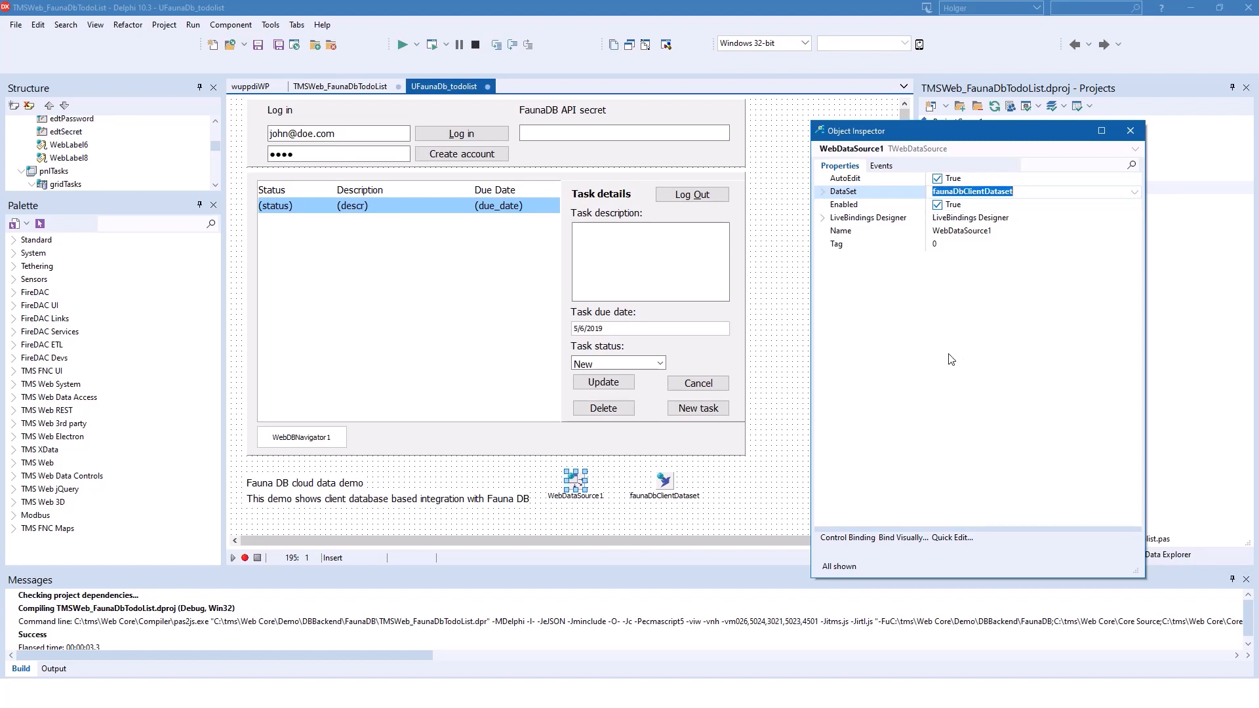